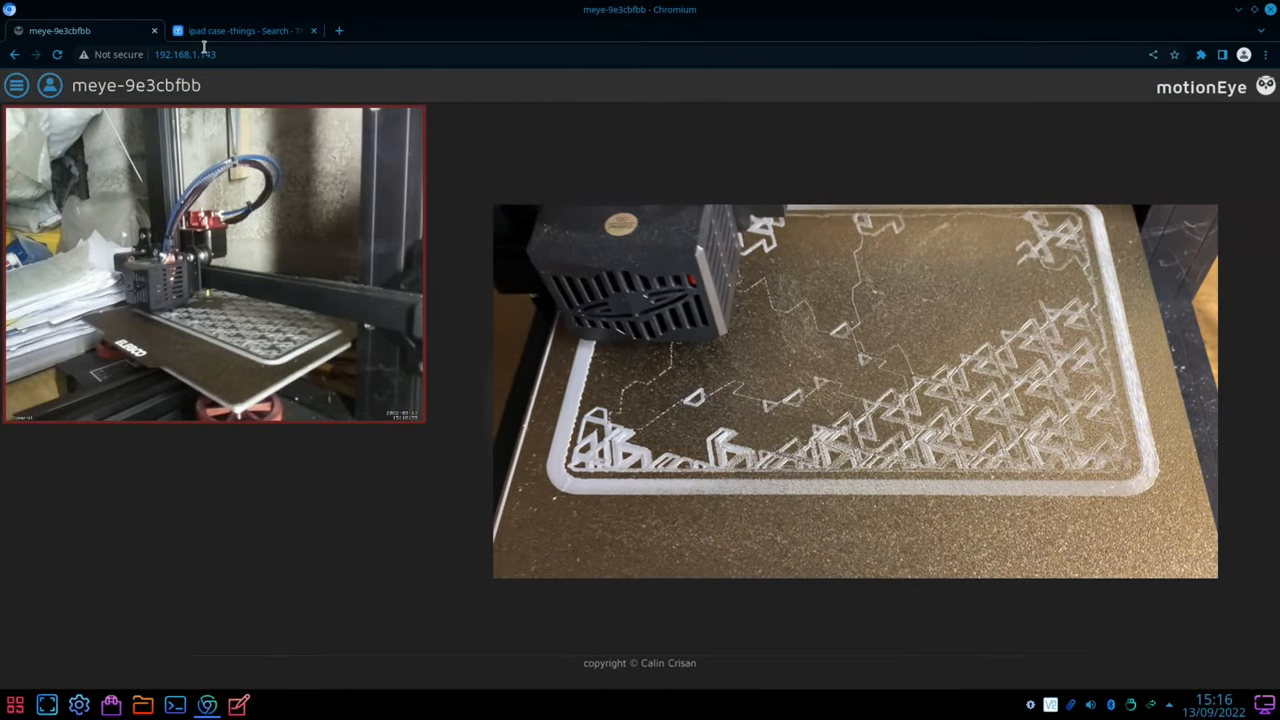
Switch from the motionEye feed to the Digital Camera World Pikon camera article
{"action": "left_click", "coordinate": [244, 30]}
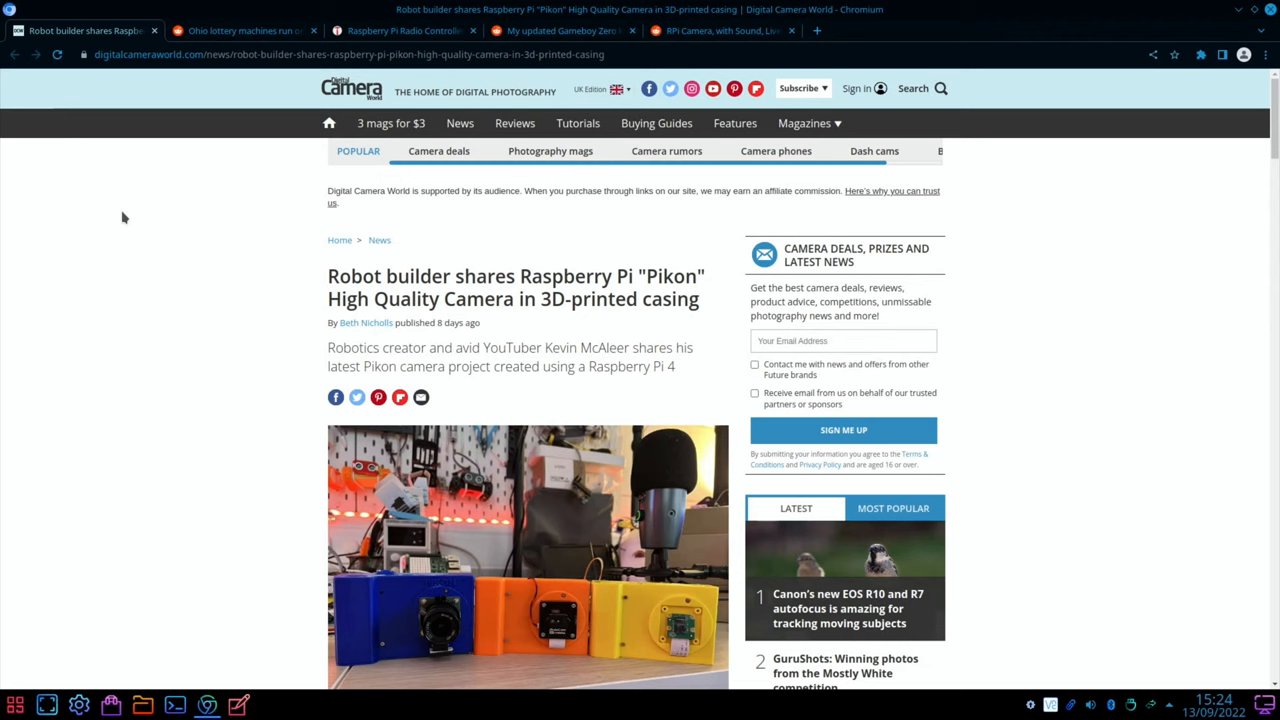
{"action": "mouse_move", "coordinate": [190, 278]}
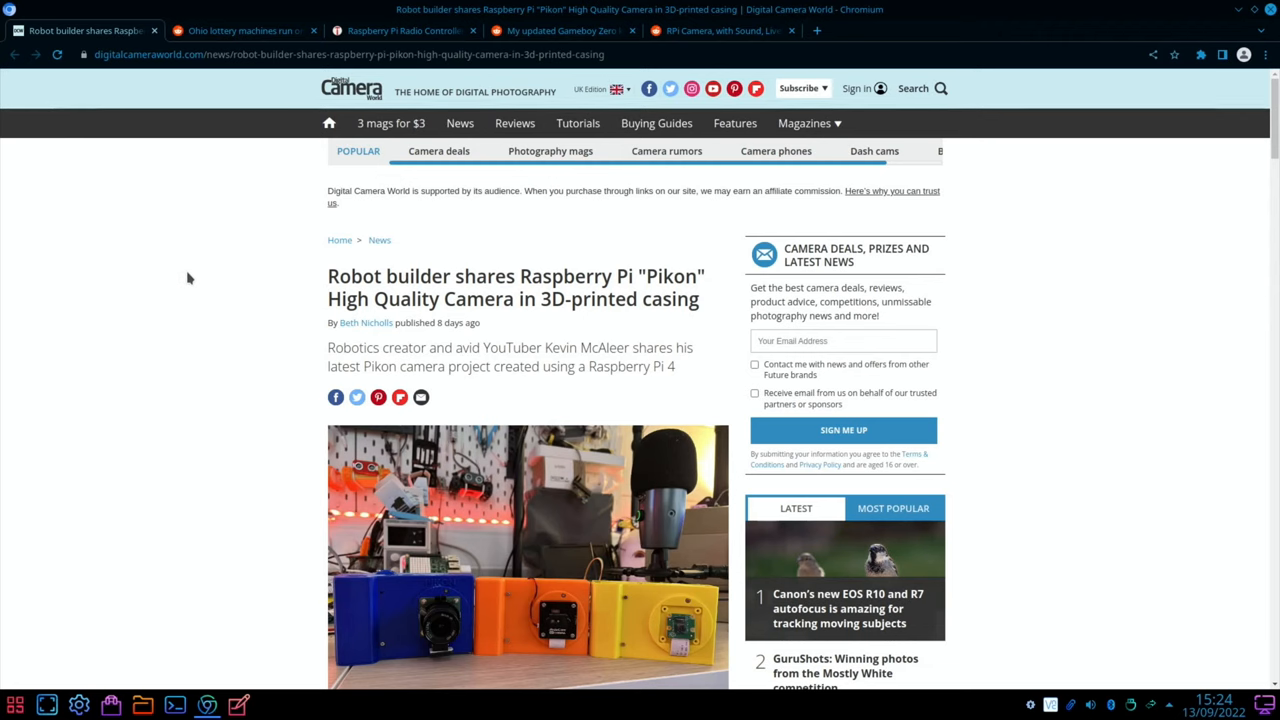
Read down through the Pikon article text and past its embedded video
{"action": "scroll", "scroll_direction": "down", "scroll_amount": 3}
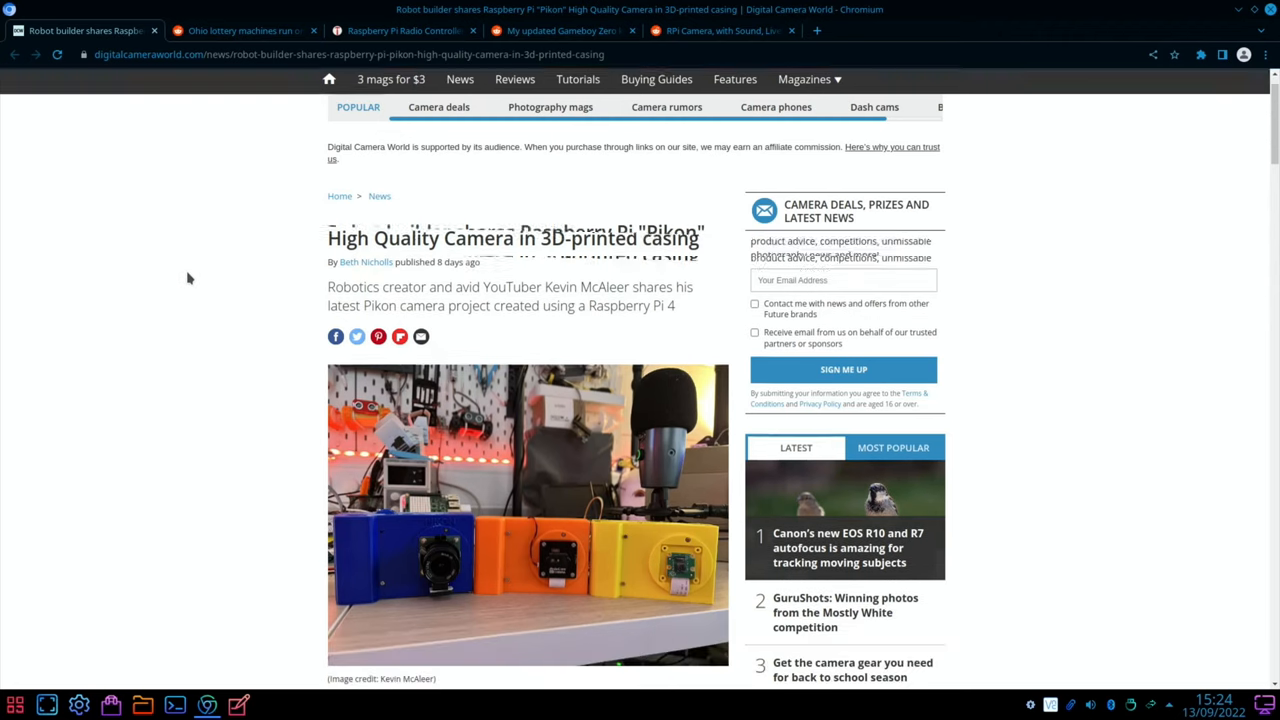
{"action": "scroll", "scroll_direction": "down", "scroll_amount": 3}
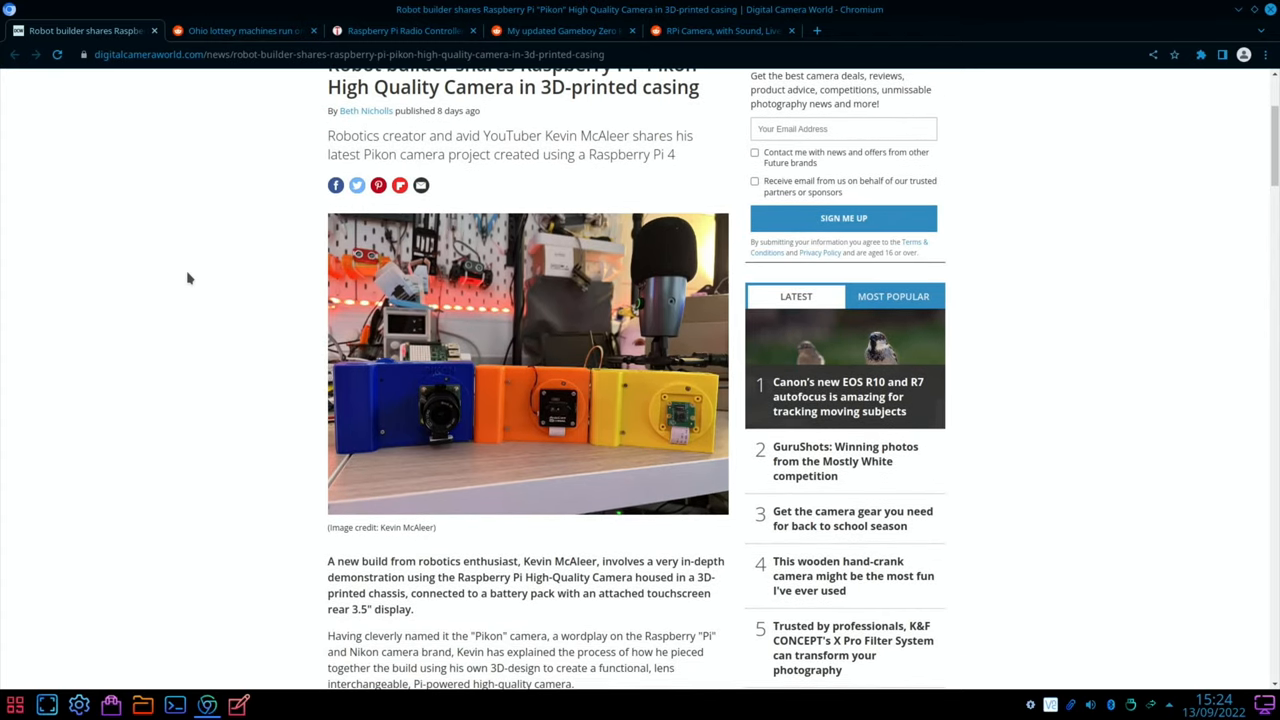
{"action": "mouse_move", "coordinate": [556, 404]}
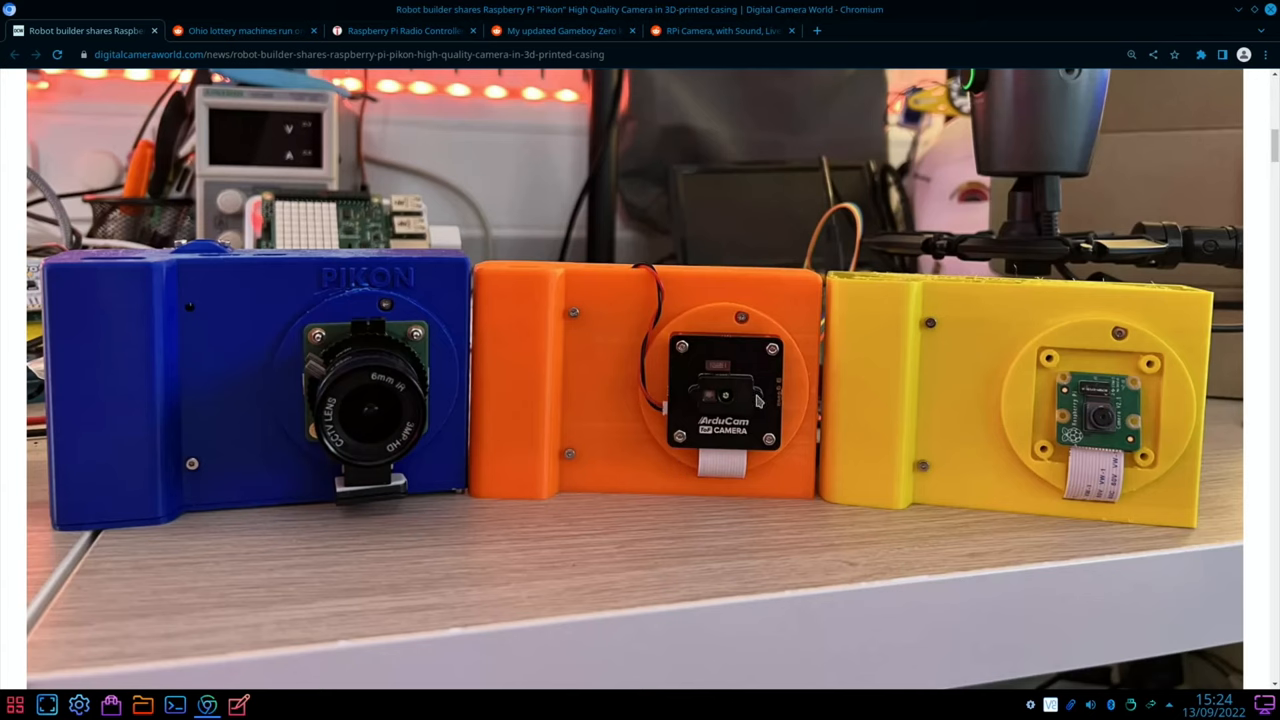
{"action": "mouse_move", "coordinate": [700, 418]}
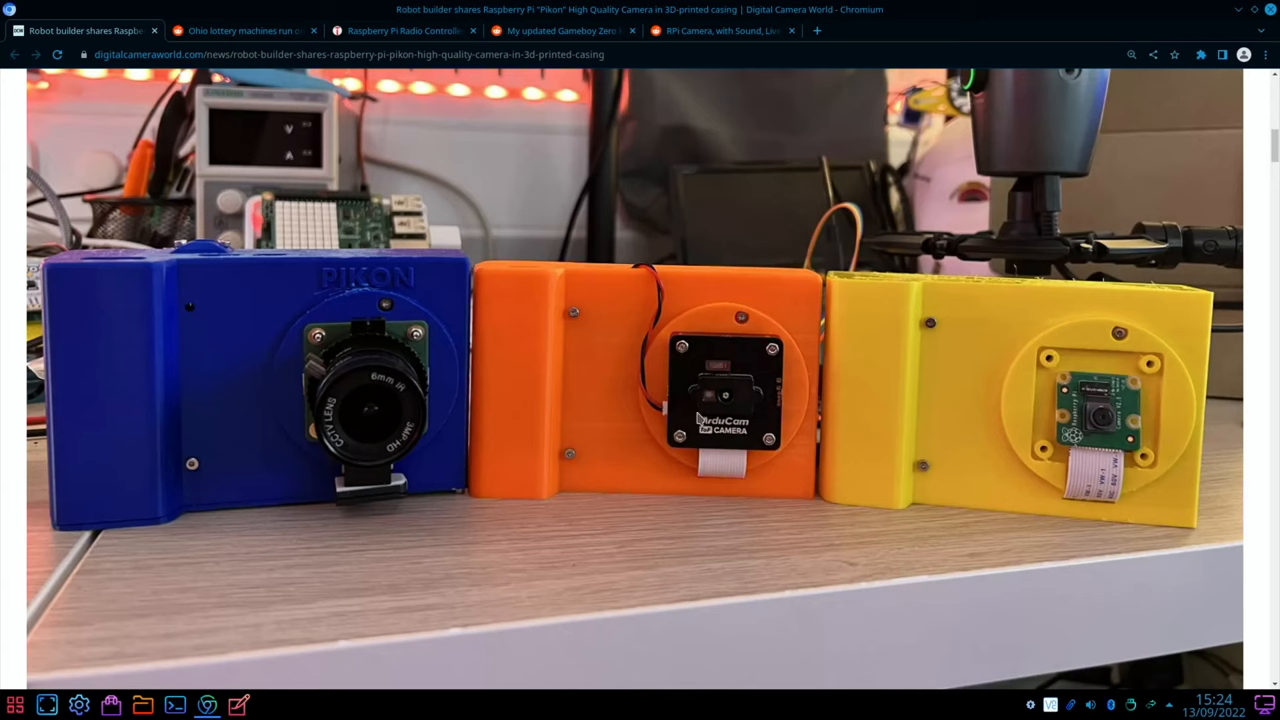
{"action": "scroll", "scroll_direction": "down", "scroll_amount": 3}
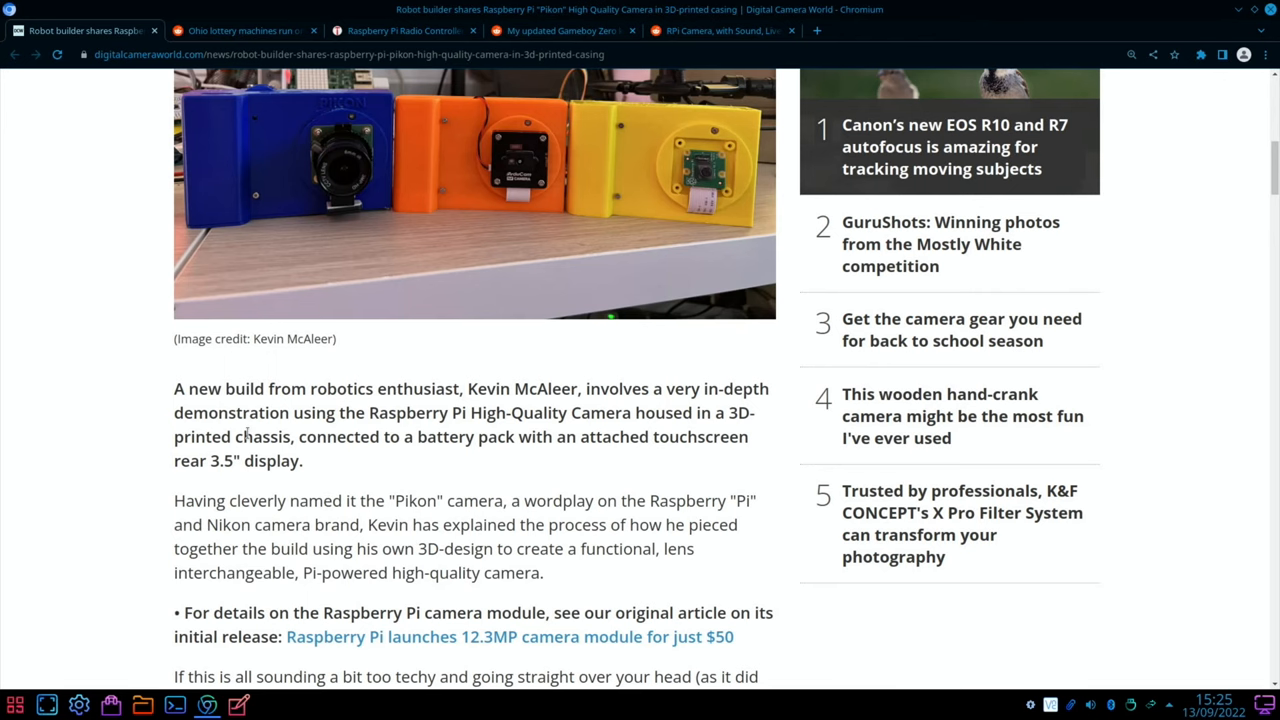
{"action": "scroll", "scroll_direction": "down", "scroll_amount": 3}
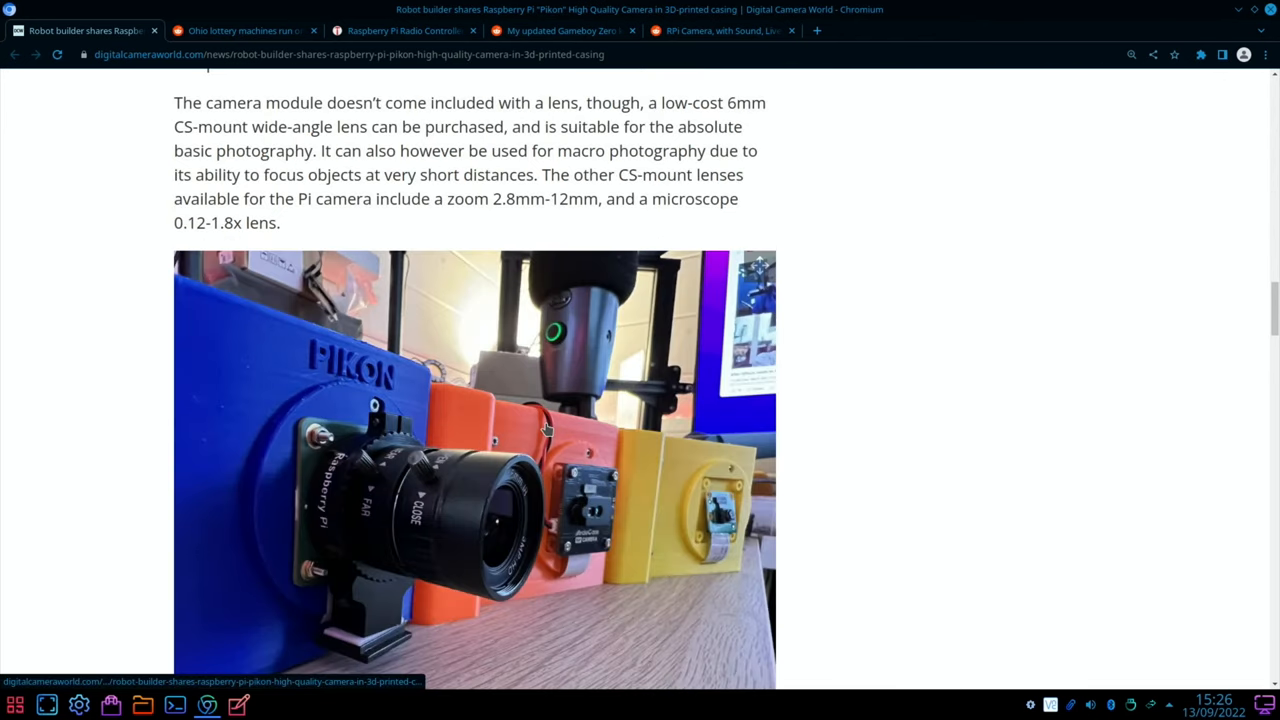
{"action": "mouse_move", "coordinate": [452, 412]}
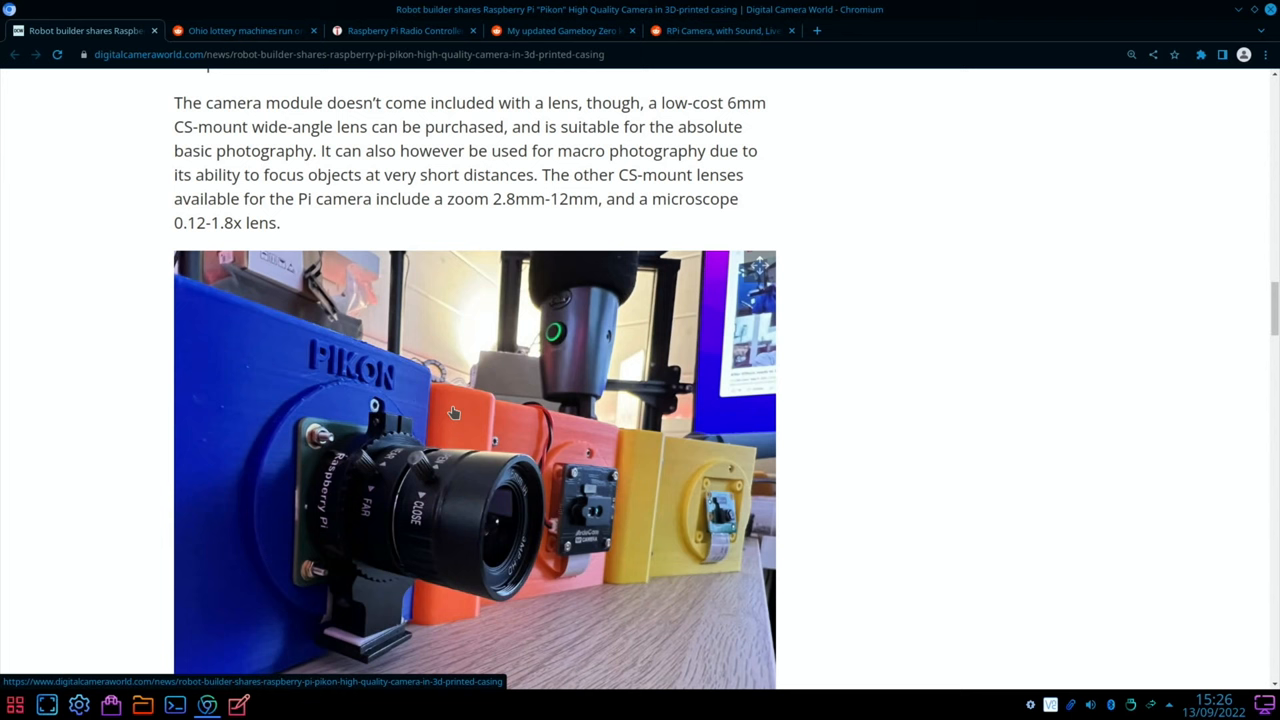
{"action": "scroll", "scroll_direction": "down", "scroll_amount": 3}
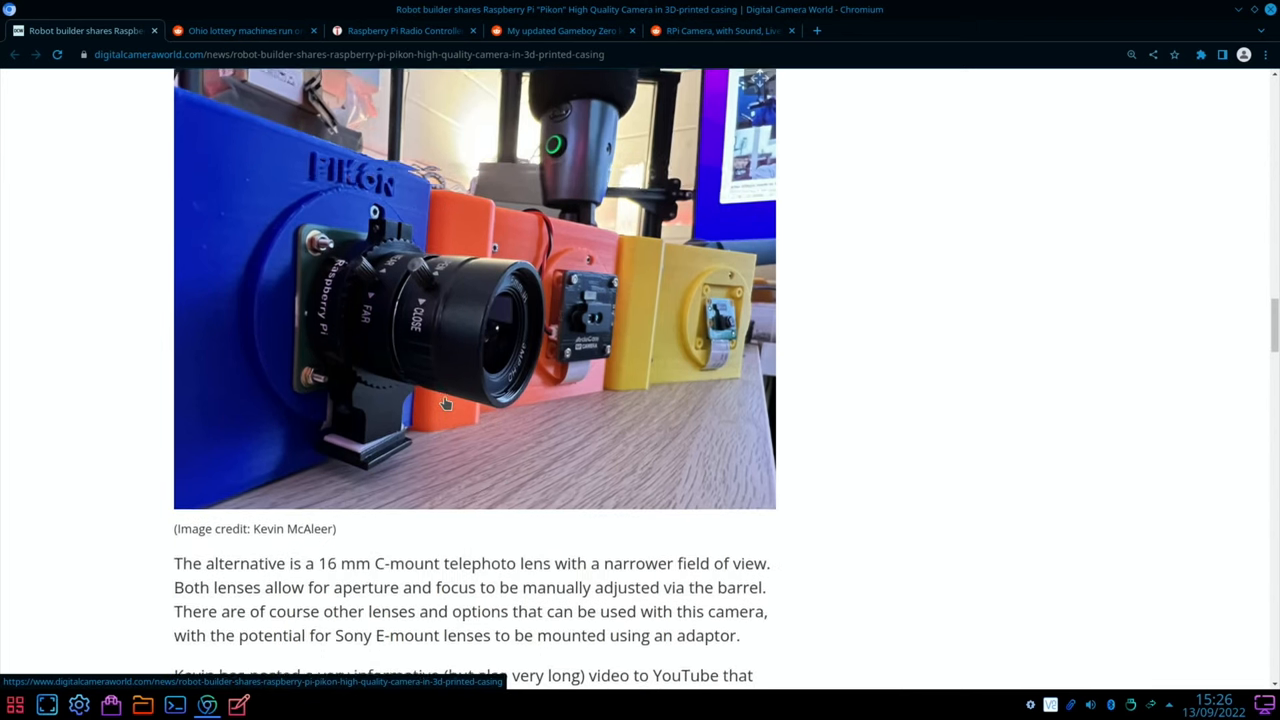
{"action": "scroll", "scroll_direction": "down", "scroll_amount": 3}
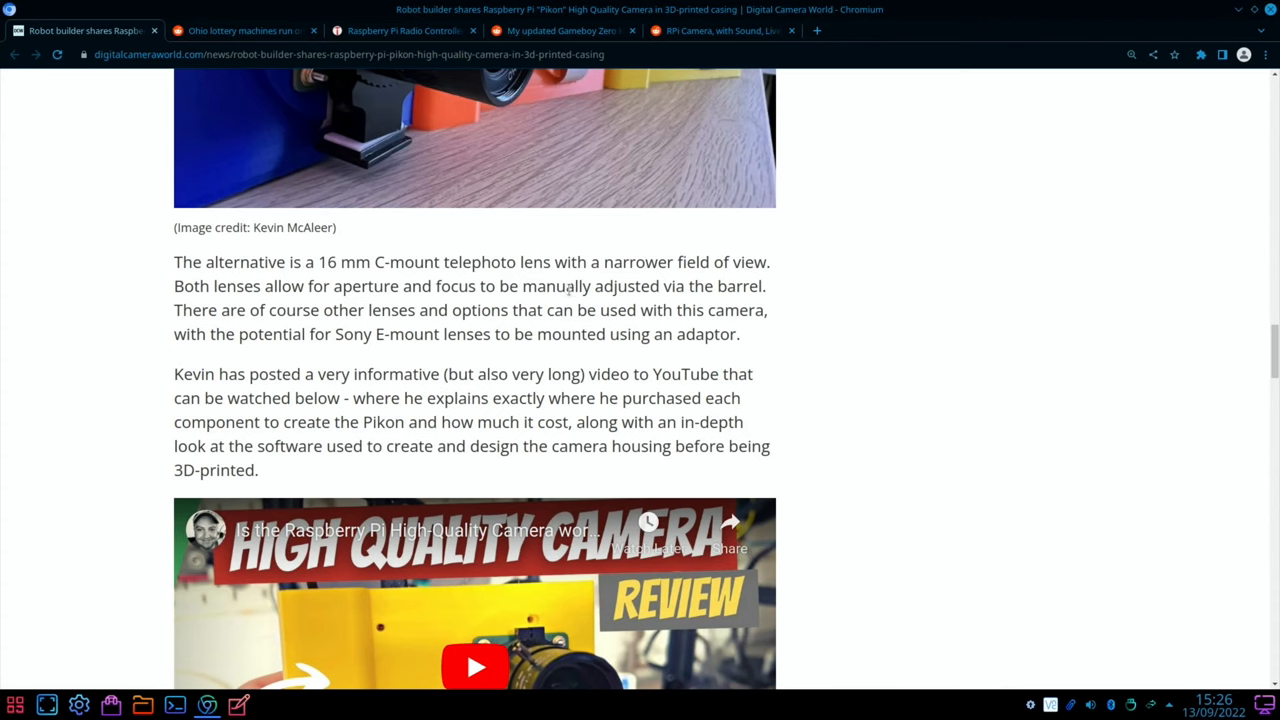
{"action": "scroll", "scroll_direction": "down", "scroll_amount": 3}
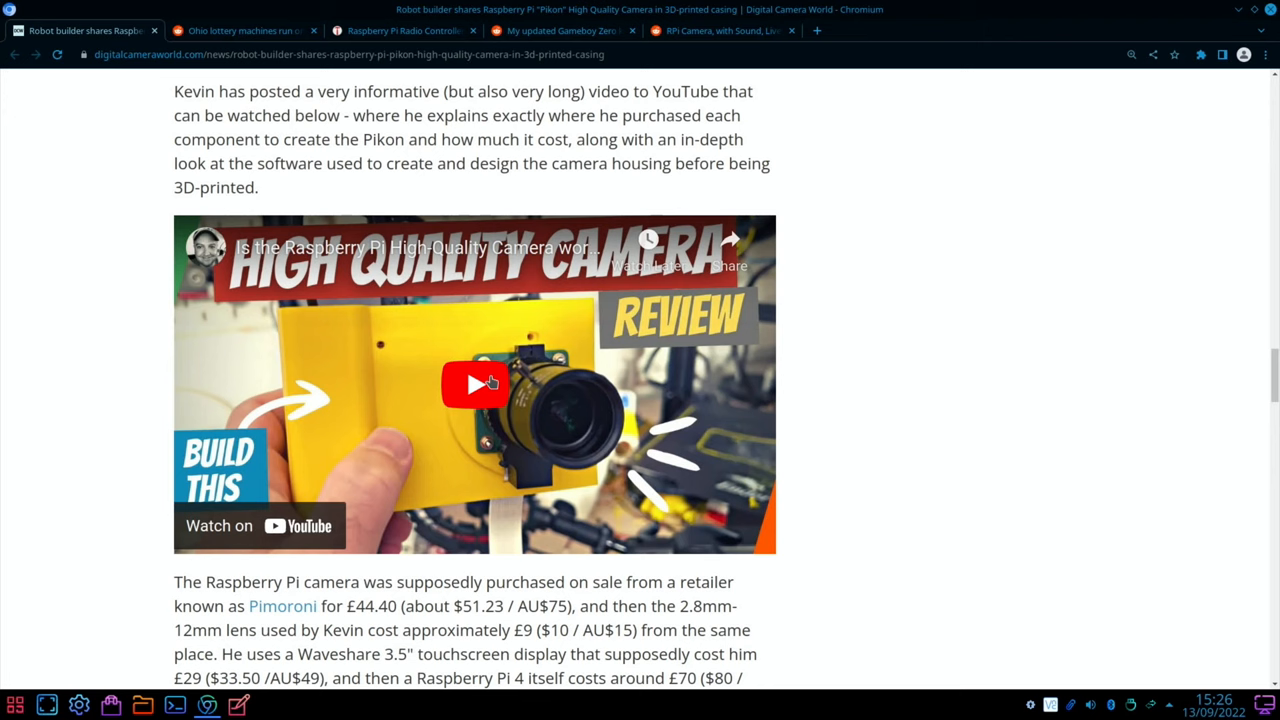
Continue down the article to the renders of the 3D-printed camera case
{"action": "scroll", "scroll_direction": "down", "scroll_amount": 3}
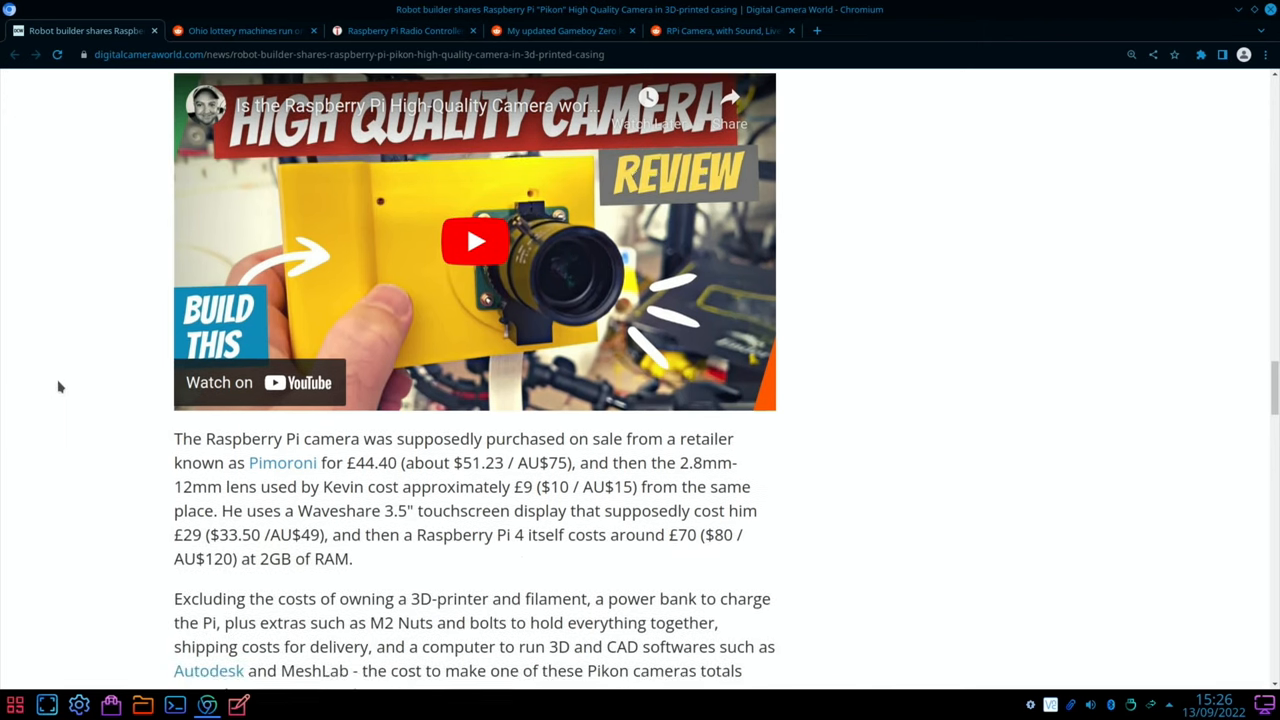
{"action": "scroll", "scroll_direction": "down", "scroll_amount": 3}
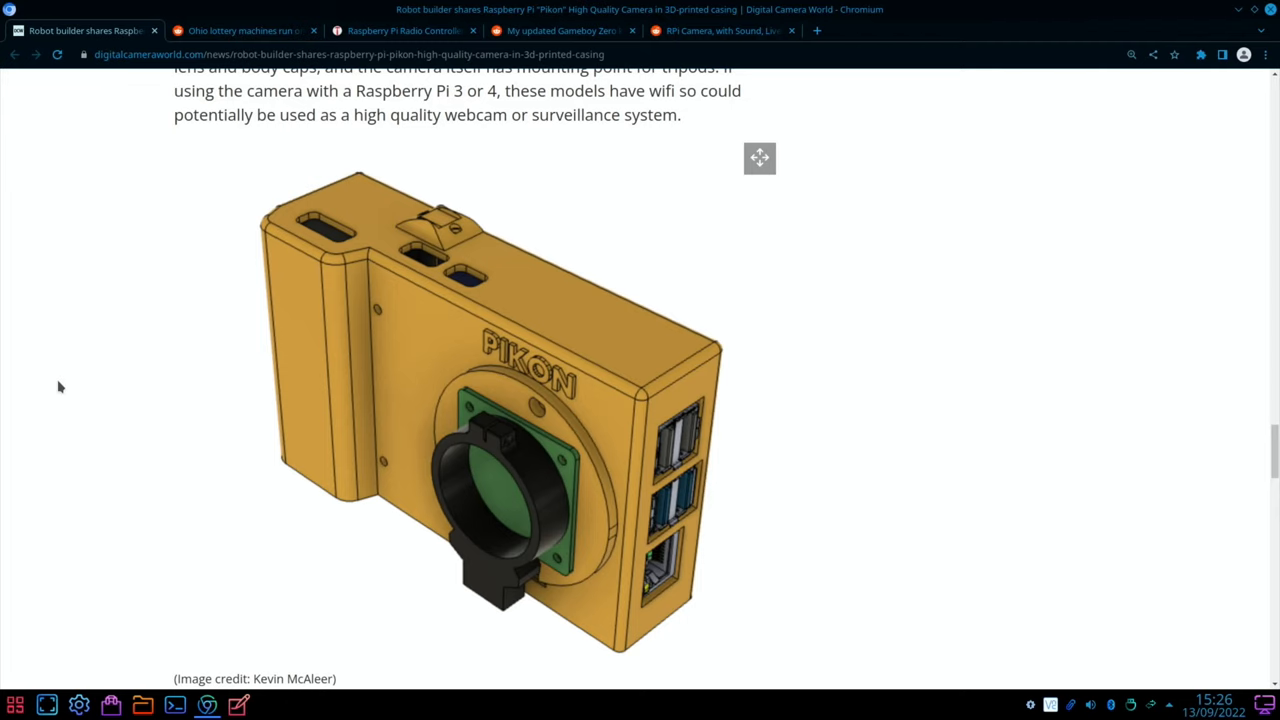
{"action": "mouse_move", "coordinate": [684, 476]}
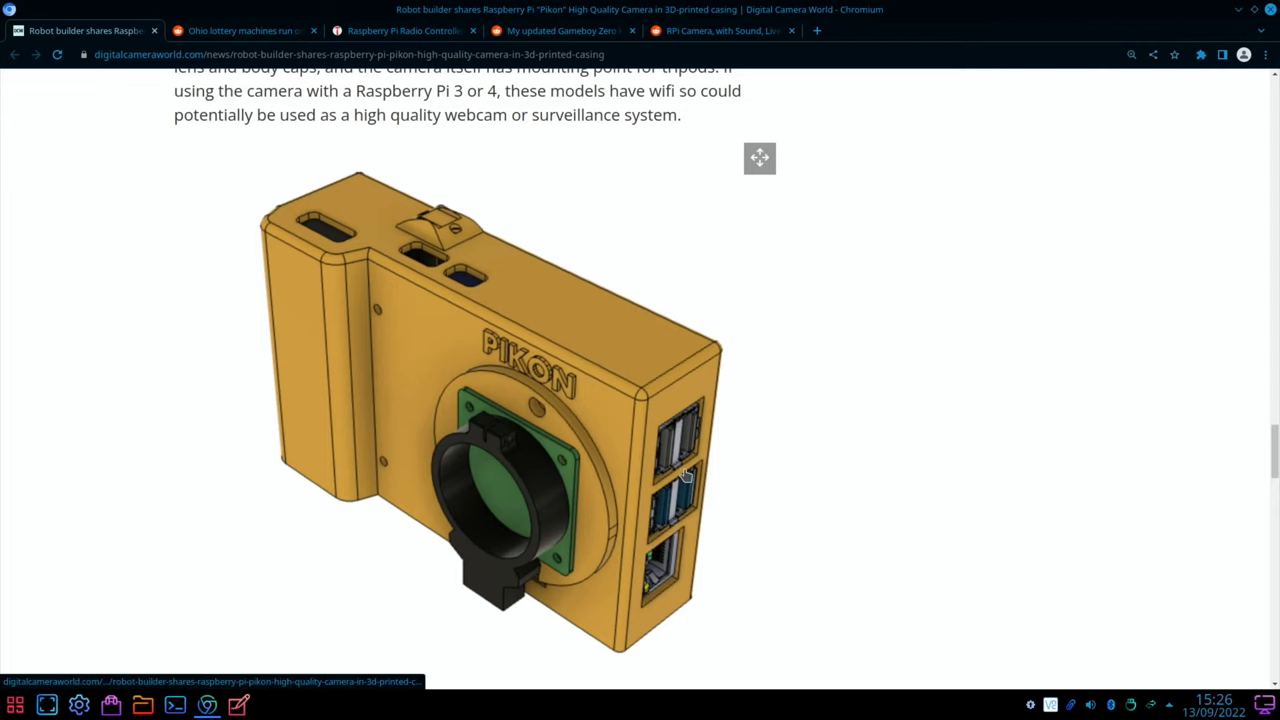
{"action": "scroll", "scroll_direction": "down", "scroll_amount": 3}
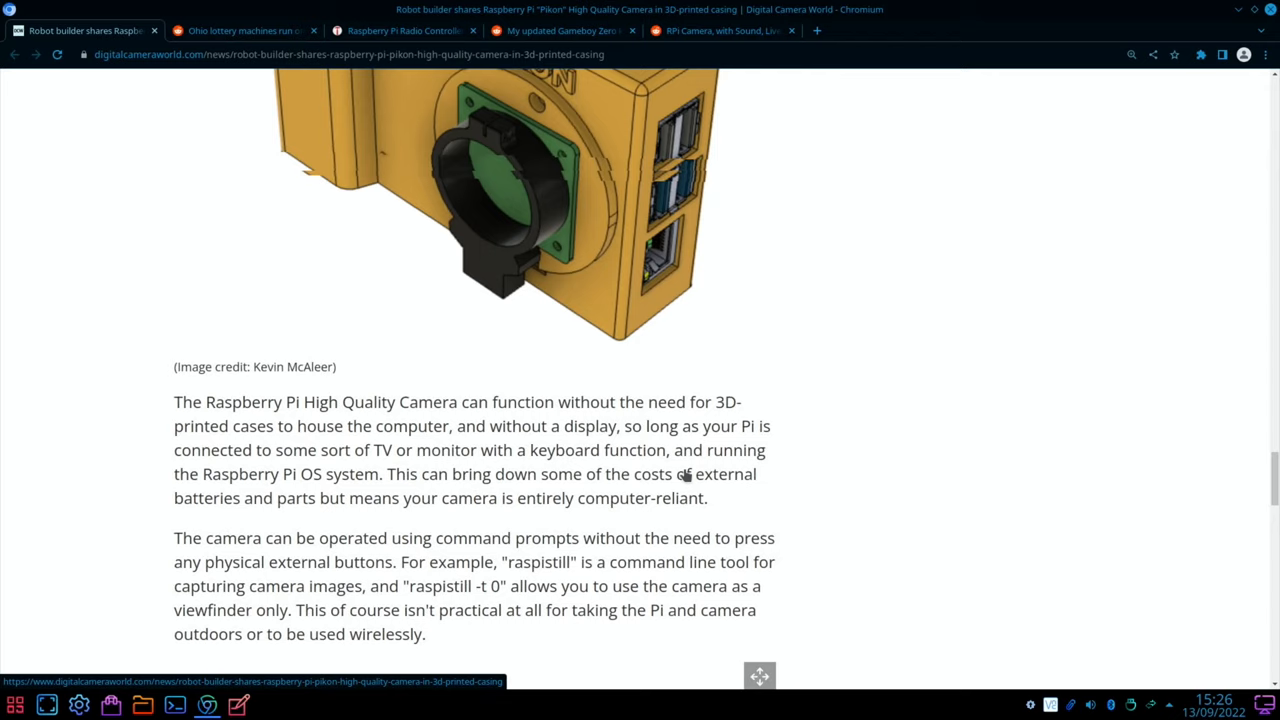
{"action": "scroll", "scroll_direction": "down", "scroll_amount": 3}
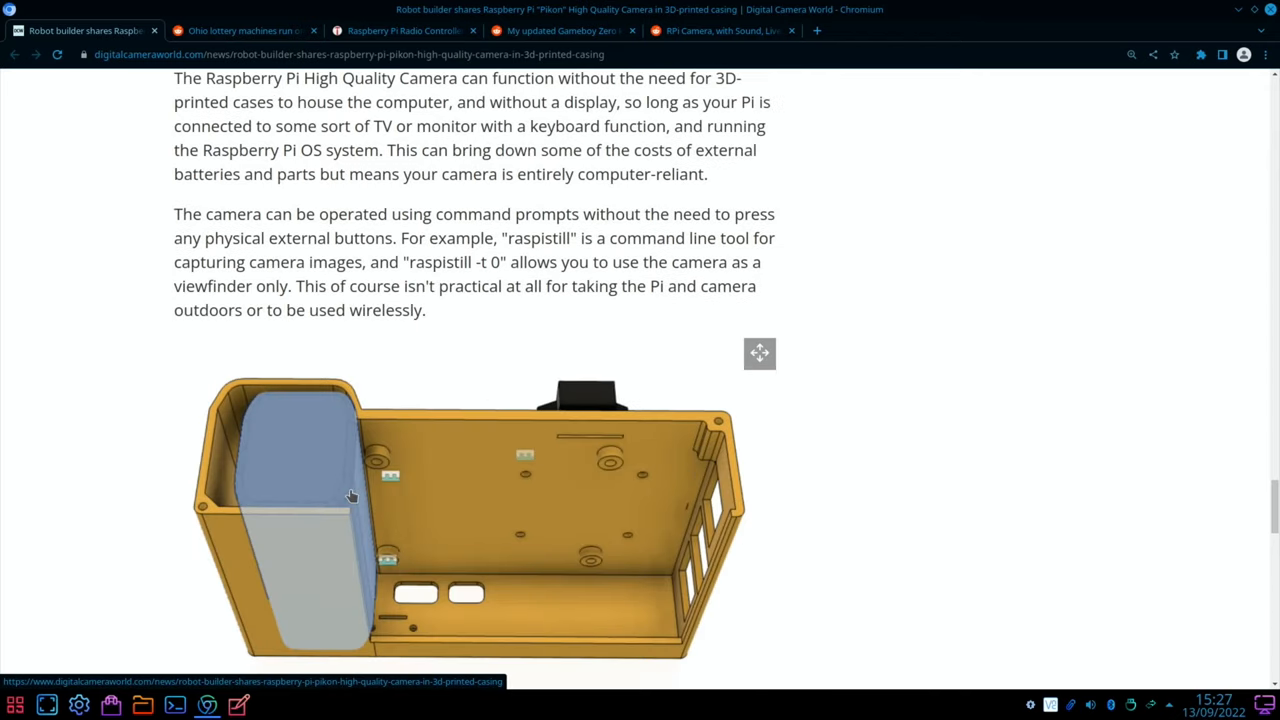
{"action": "mouse_move", "coordinate": [392, 540]}
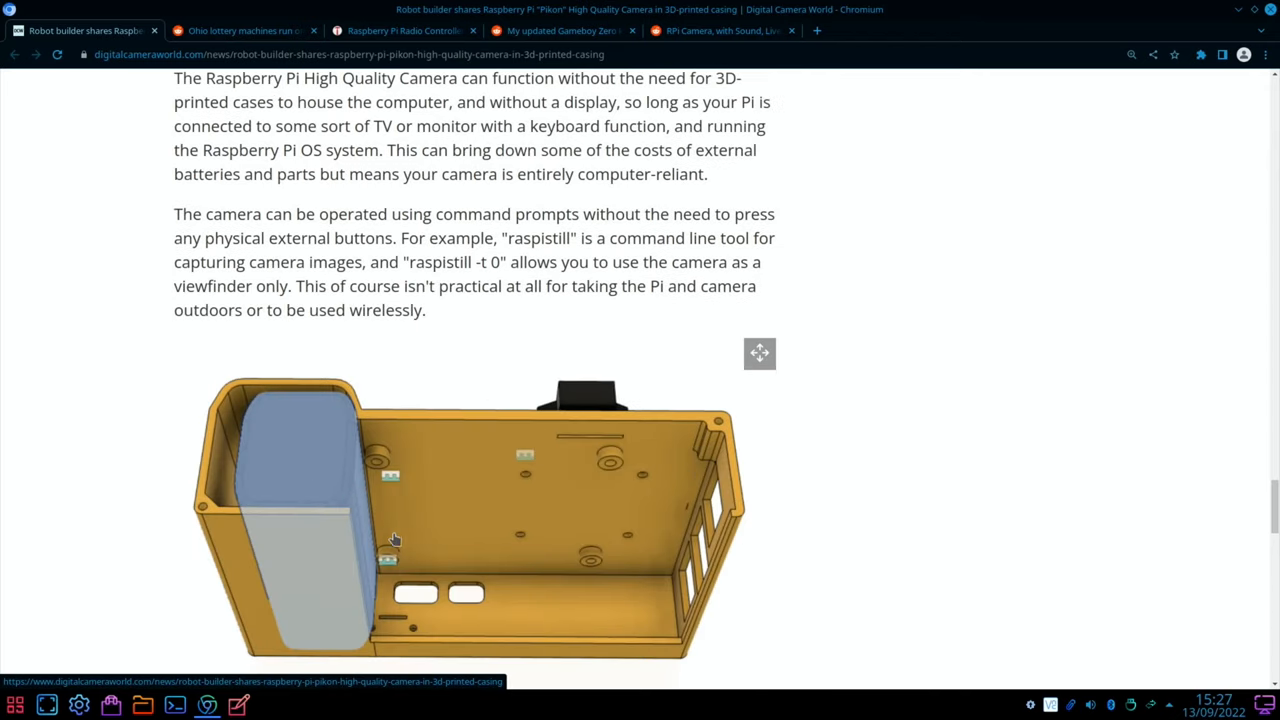
{"action": "mouse_move", "coordinate": [284, 486]}
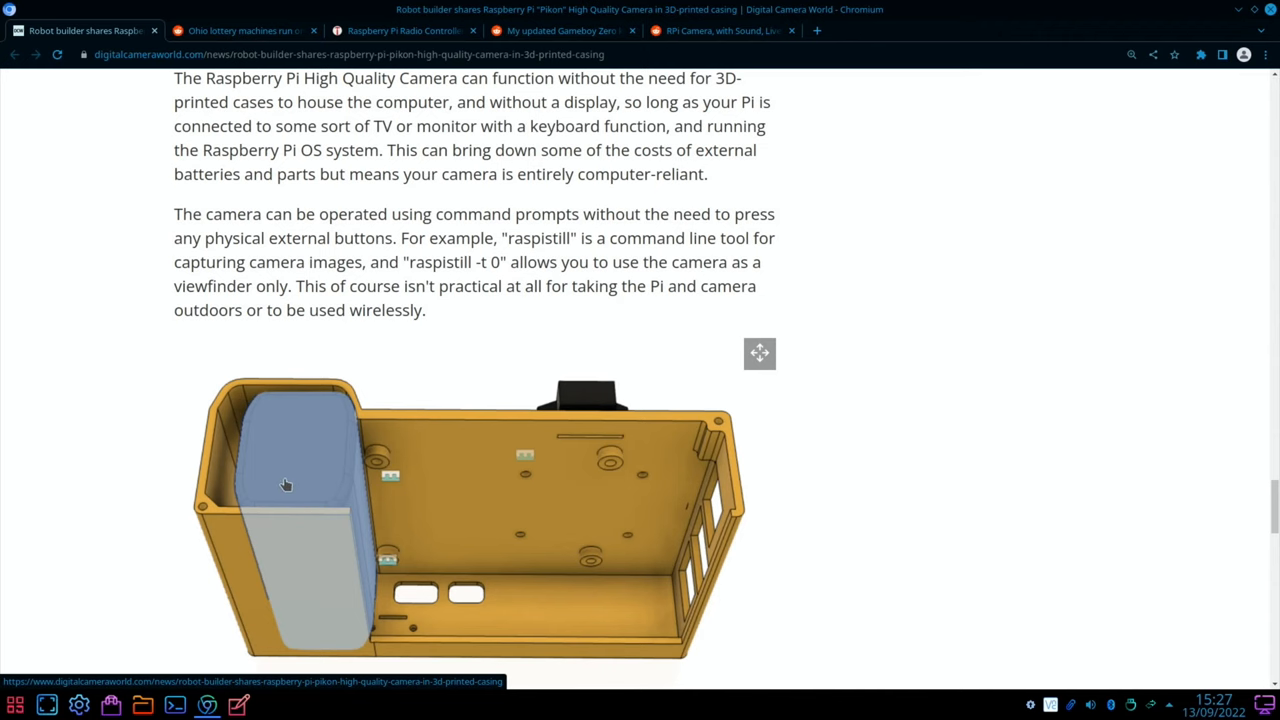
{"action": "scroll", "scroll_direction": "down", "scroll_amount": 3}
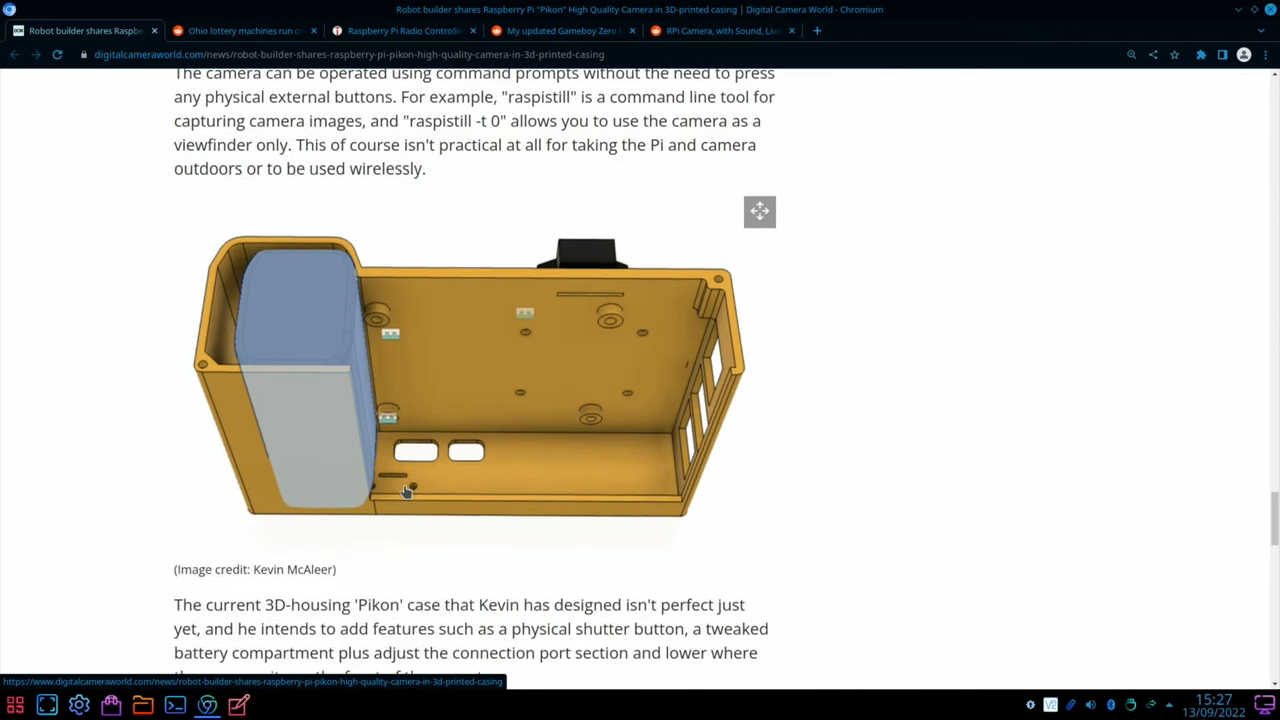
{"action": "scroll", "scroll_direction": "down", "scroll_amount": 3}
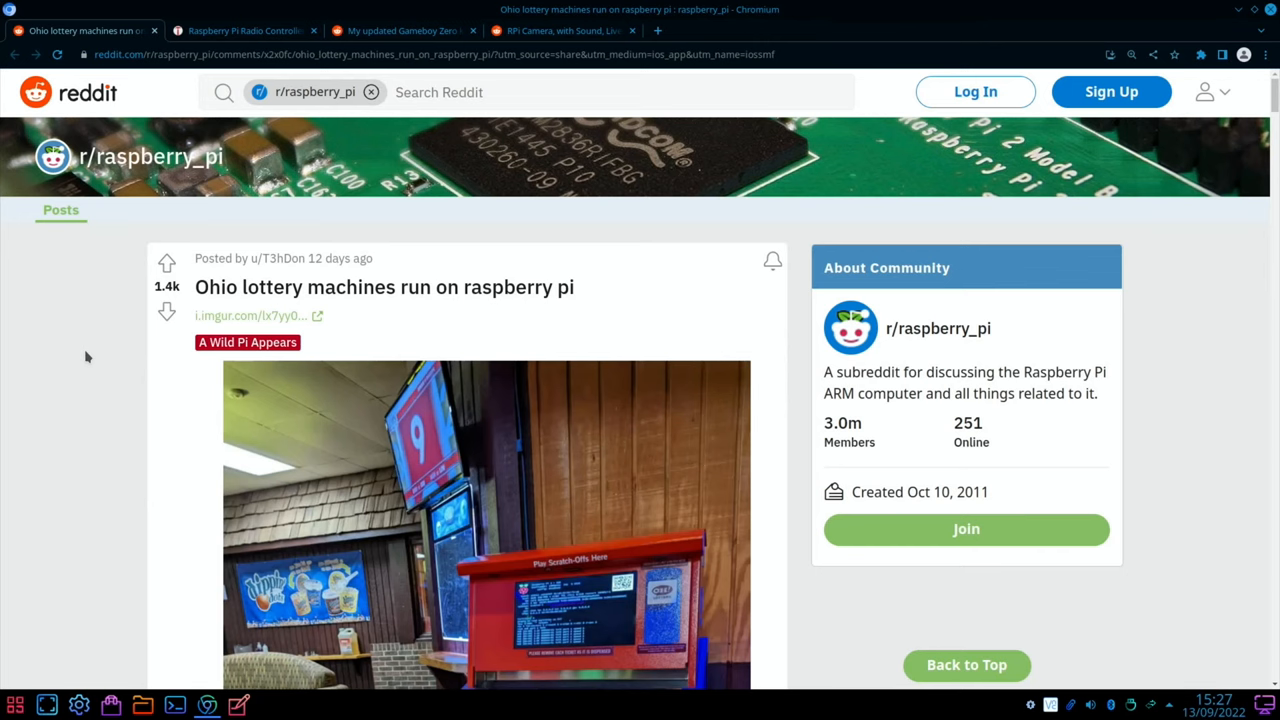
Bring the Ohio lottery machine photo showing the Raspberry Pi boot screen into view
{"action": "scroll", "scroll_direction": "down", "scroll_amount": 3}
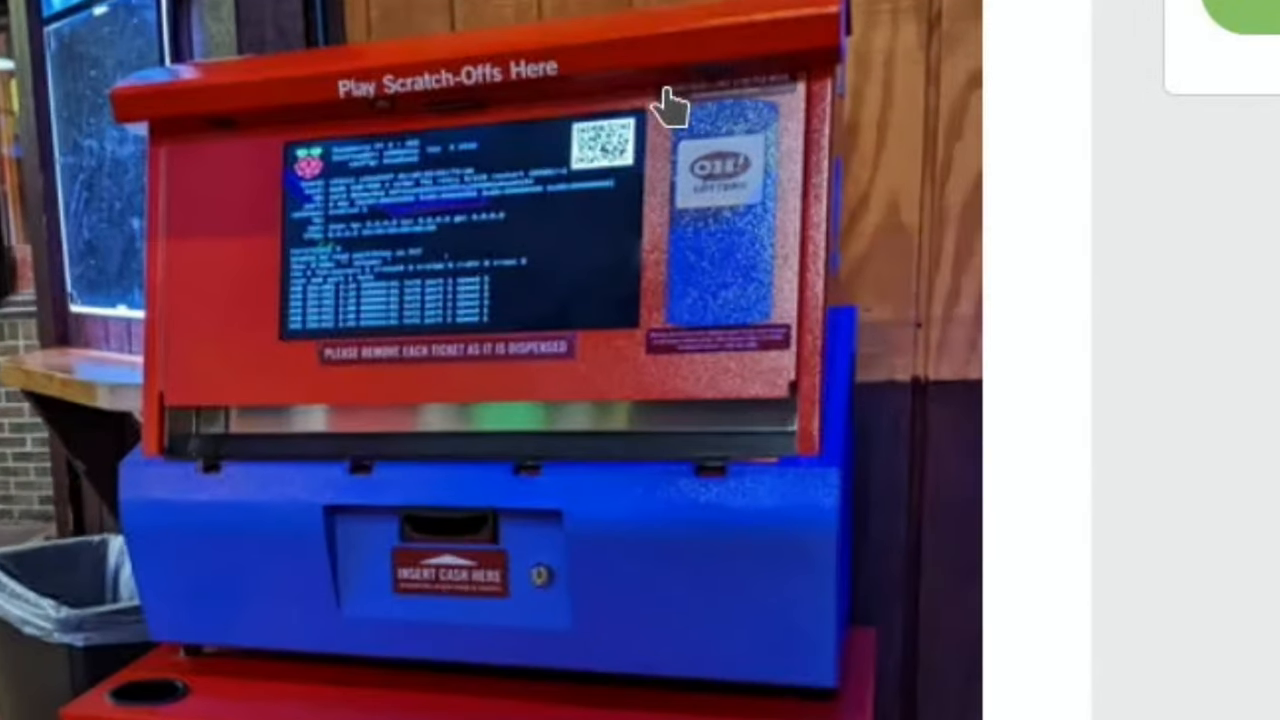
{"action": "mouse_move", "coordinate": [410, 516]}
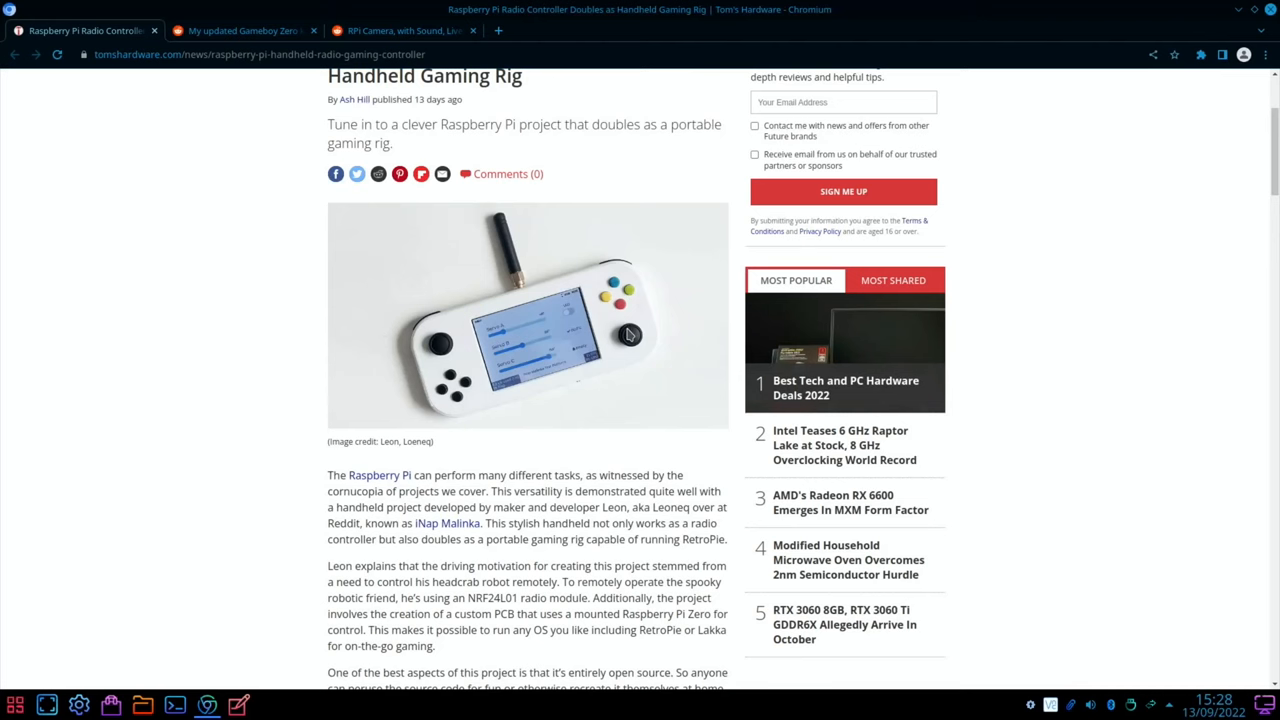
{"action": "mouse_move", "coordinate": [628, 304]}
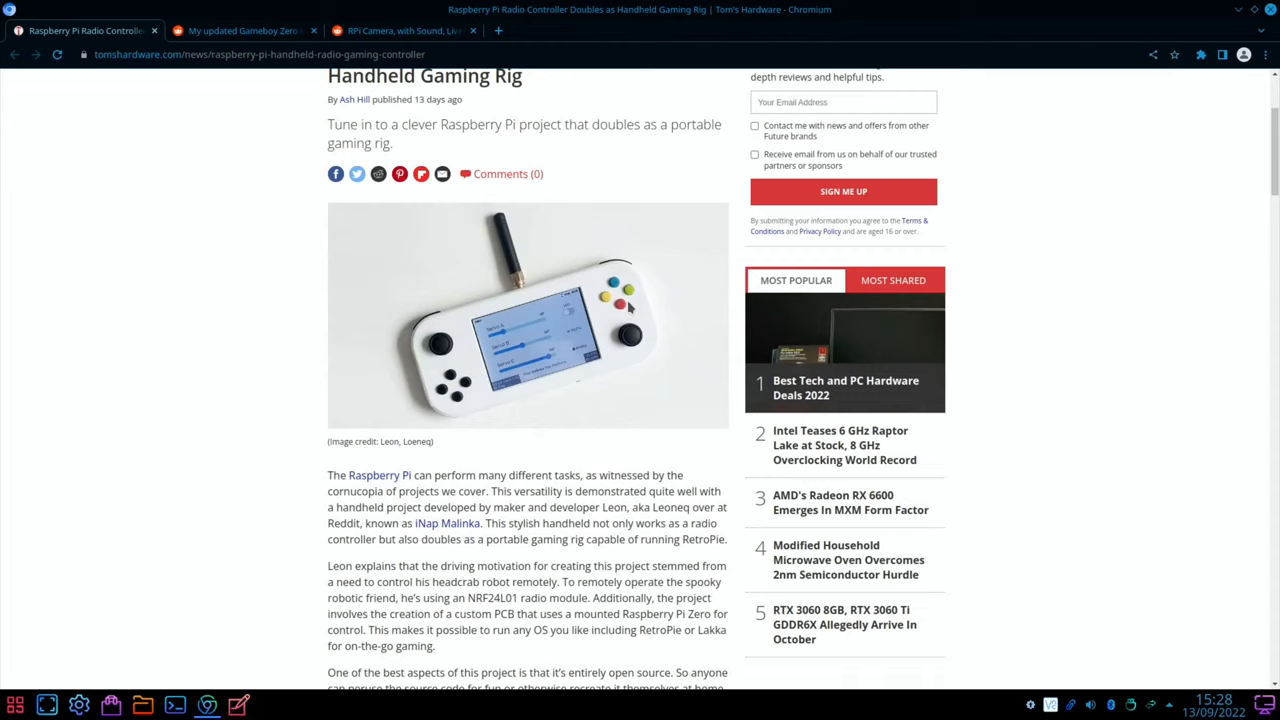
{"action": "mouse_move", "coordinate": [398, 332]}
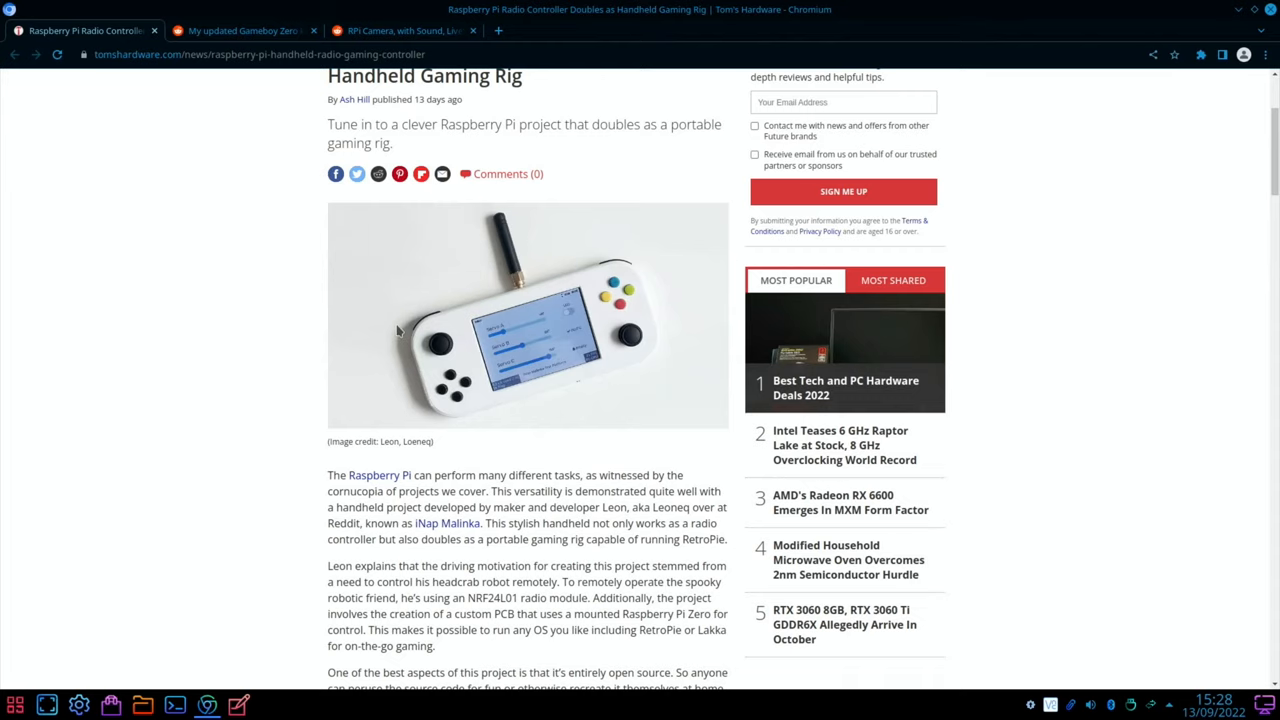
{"action": "mouse_move", "coordinate": [508, 244]}
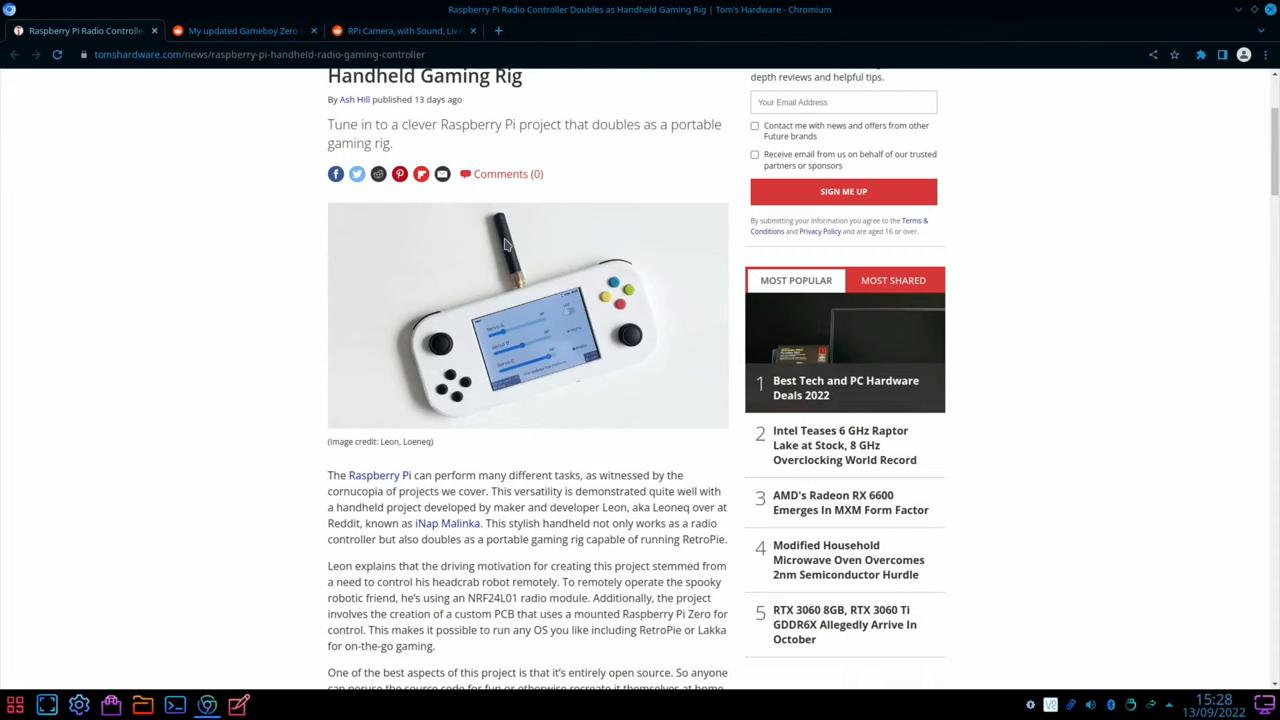
Read through the Tom's Hardware gaming rig article, return to its top and close it
{"action": "scroll", "scroll_direction": "down", "scroll_amount": 3}
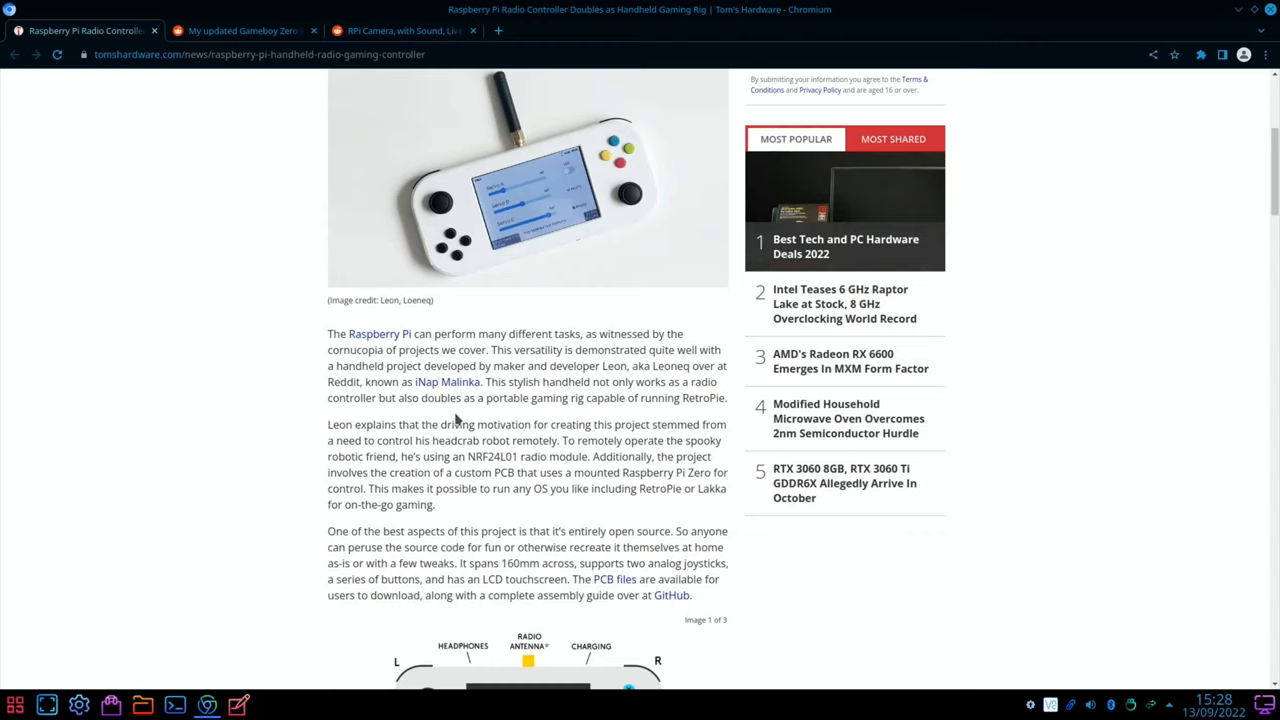
{"action": "scroll", "scroll_direction": "down", "scroll_amount": 3}
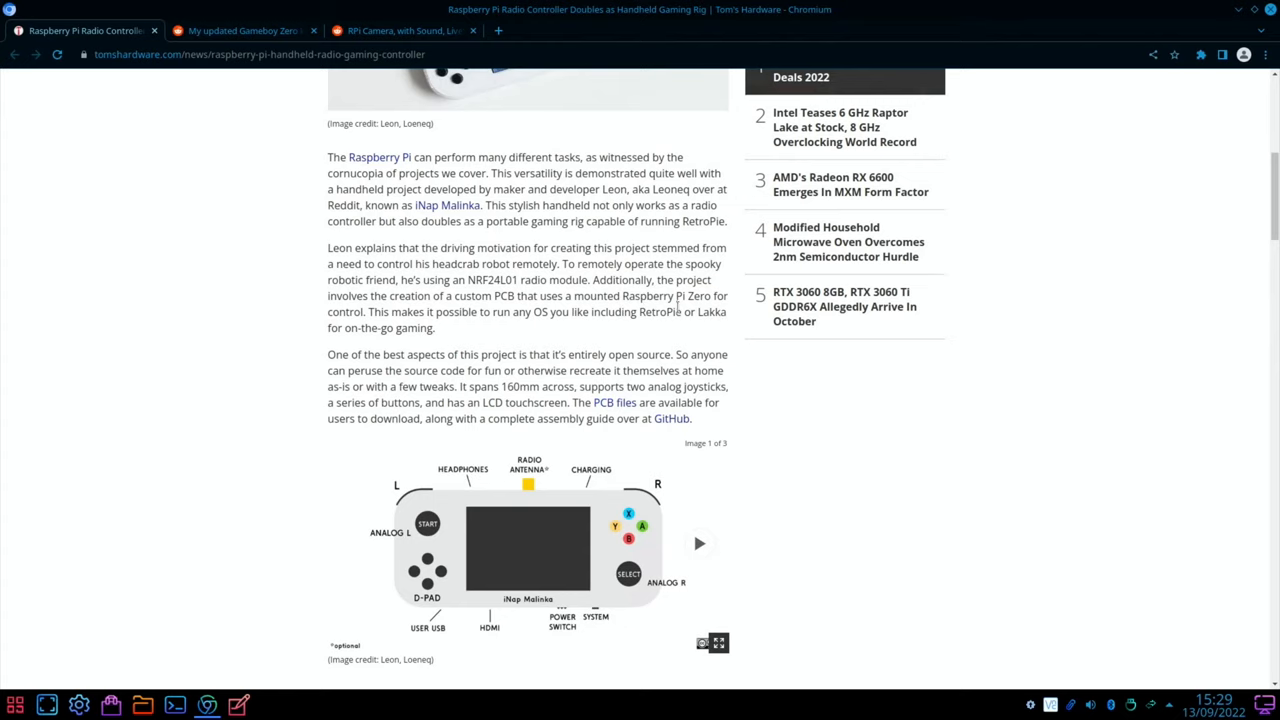
{"action": "mouse_move", "coordinate": [632, 340]}
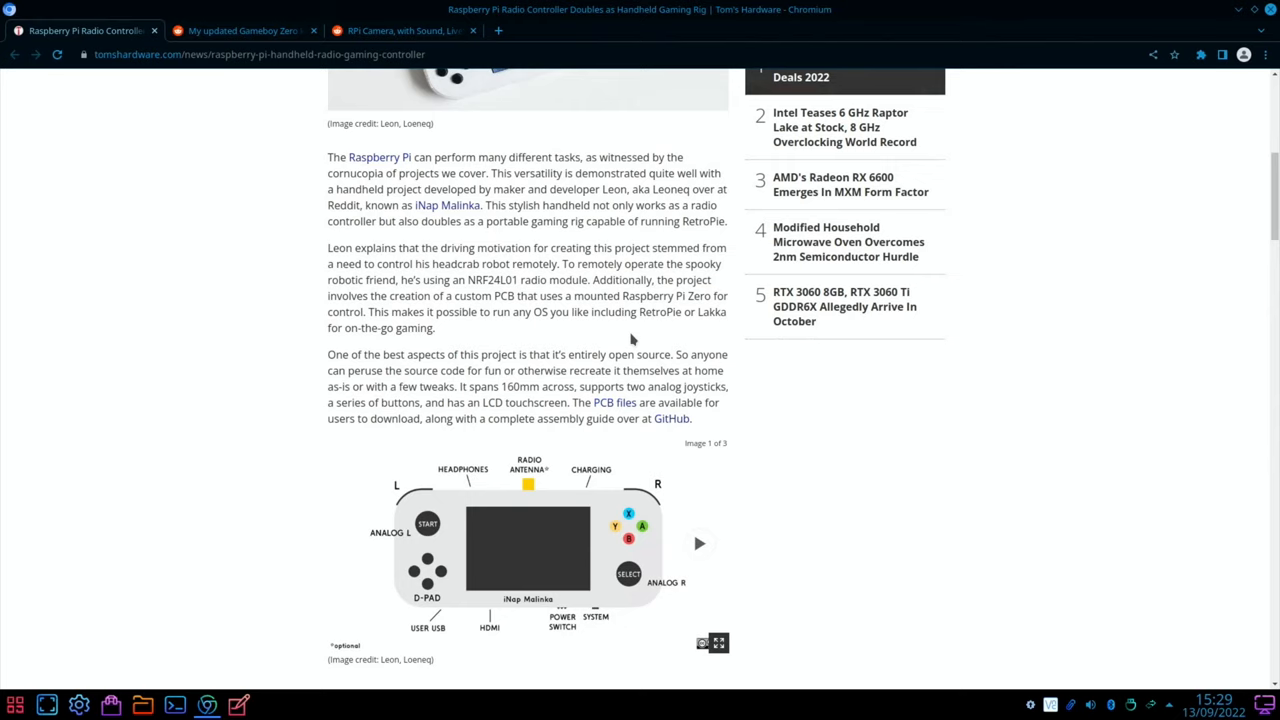
{"action": "scroll", "scroll_direction": "down", "scroll_amount": 3}
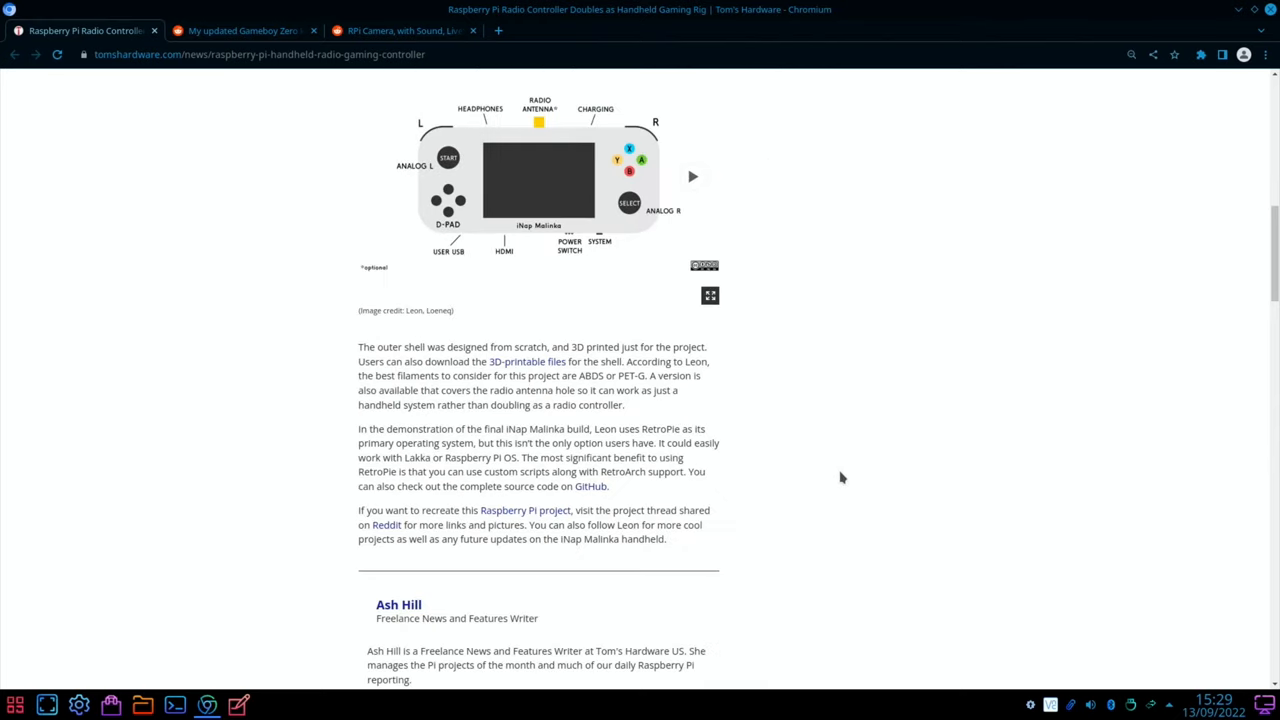
{"action": "mouse_move", "coordinate": [792, 418]}
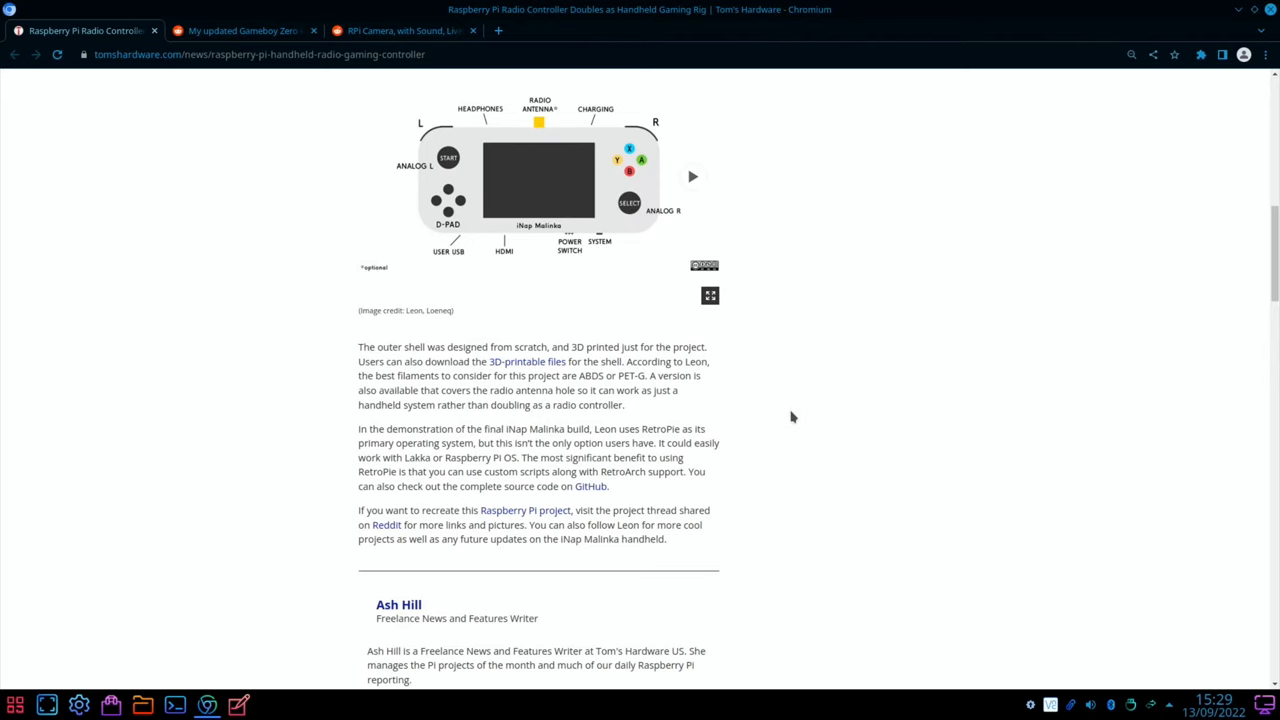
{"action": "scroll", "scroll_direction": "up", "scroll_amount": 3}
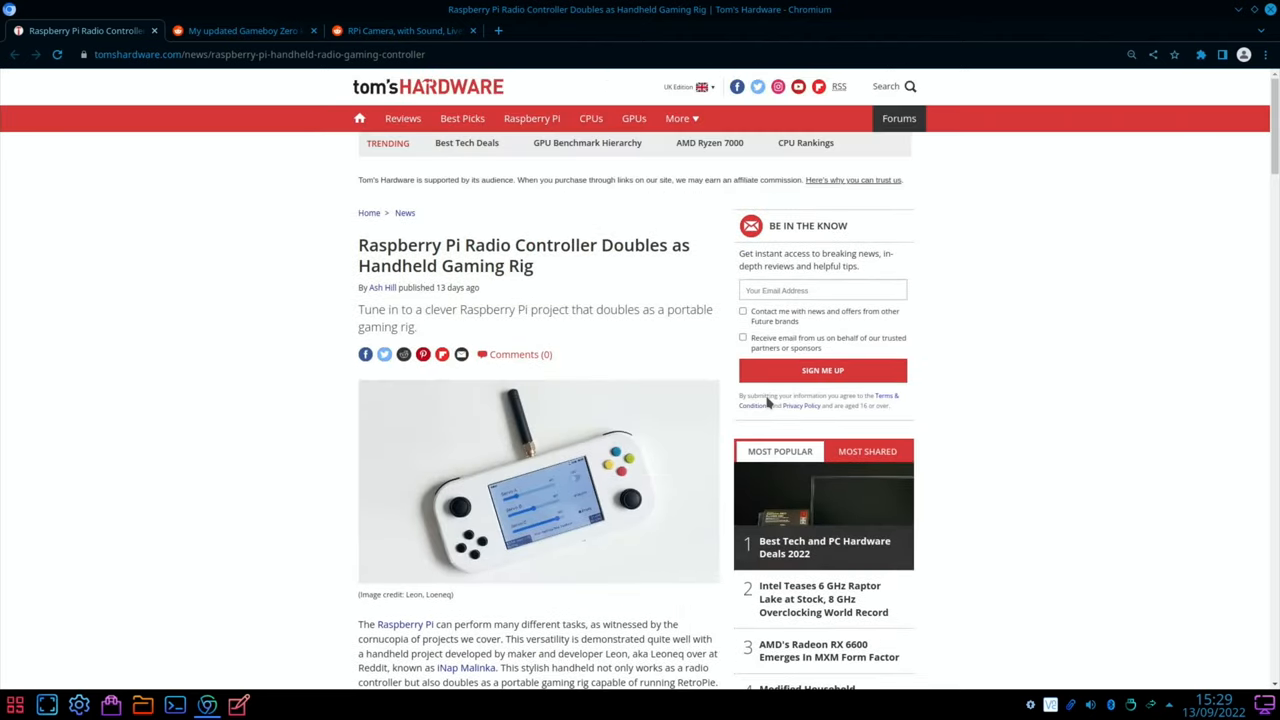
{"action": "left_click", "coordinate": [240, 30]}
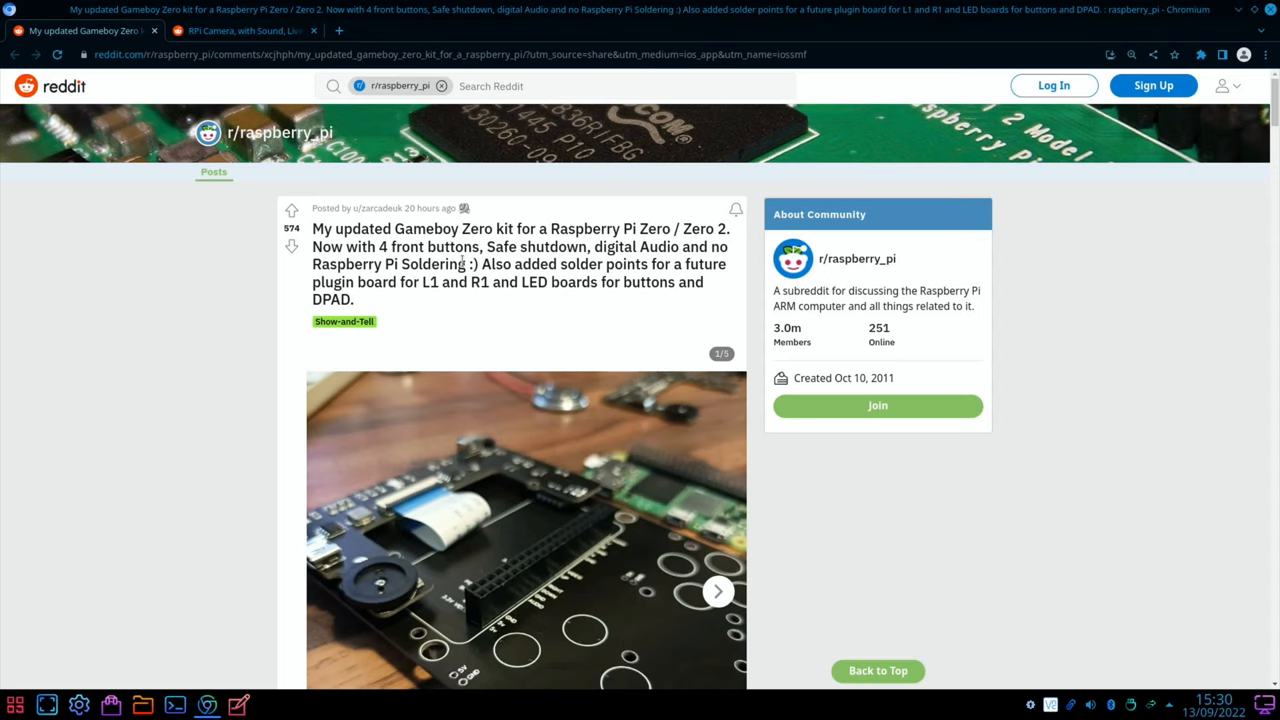
Browse the Gameboy Zero kit post's photo gallery, stepping through several kit photos
{"action": "scroll", "scroll_direction": "down", "scroll_amount": 3}
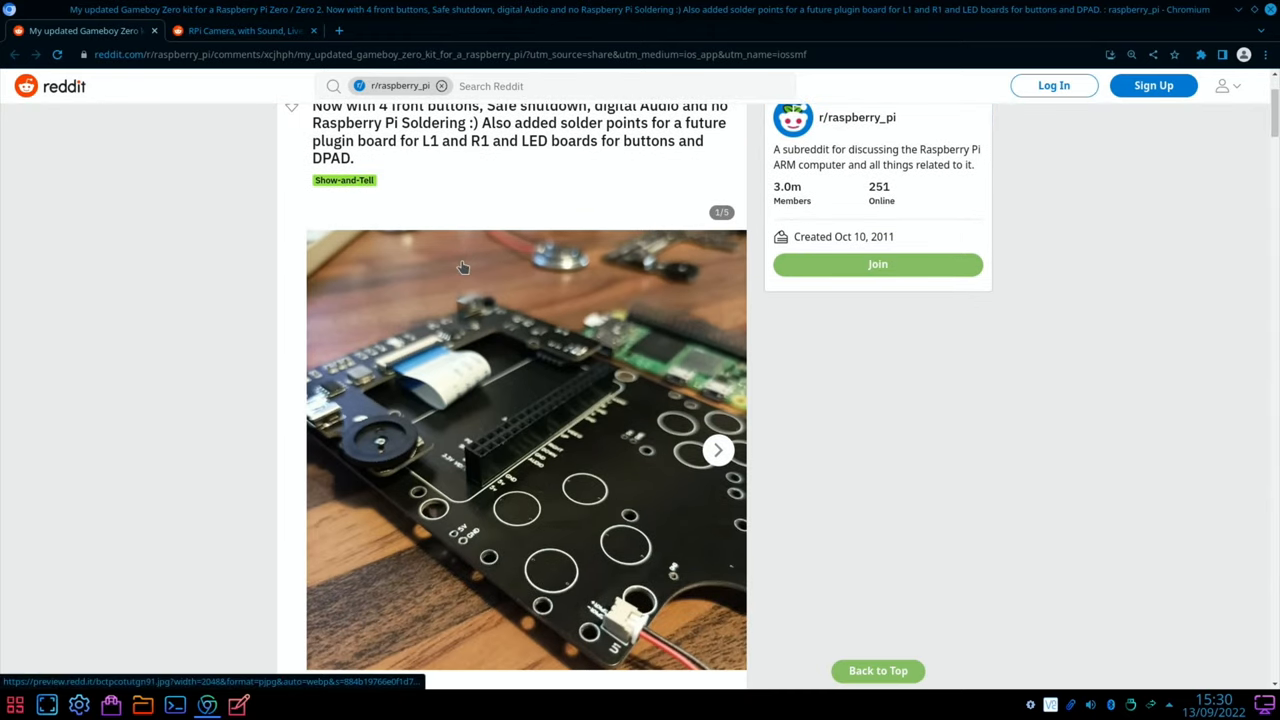
{"action": "scroll", "scroll_direction": "down", "scroll_amount": 3}
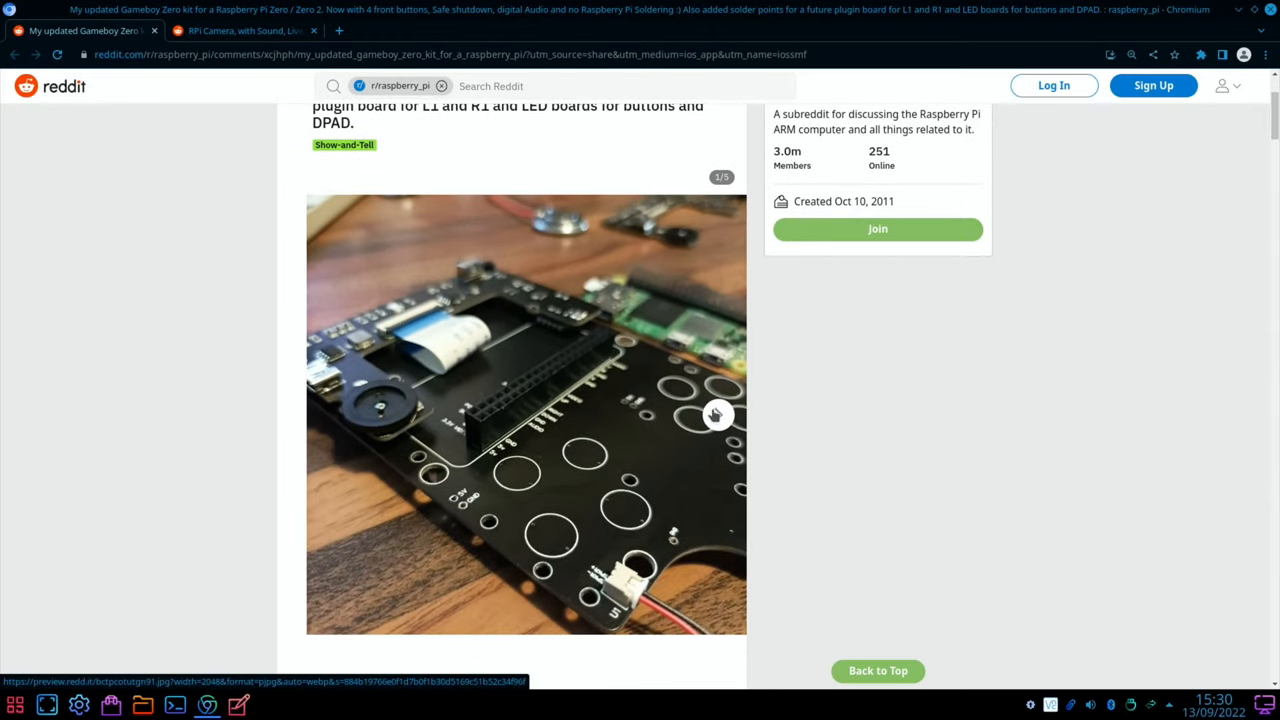
{"action": "left_click", "coordinate": [718, 414]}
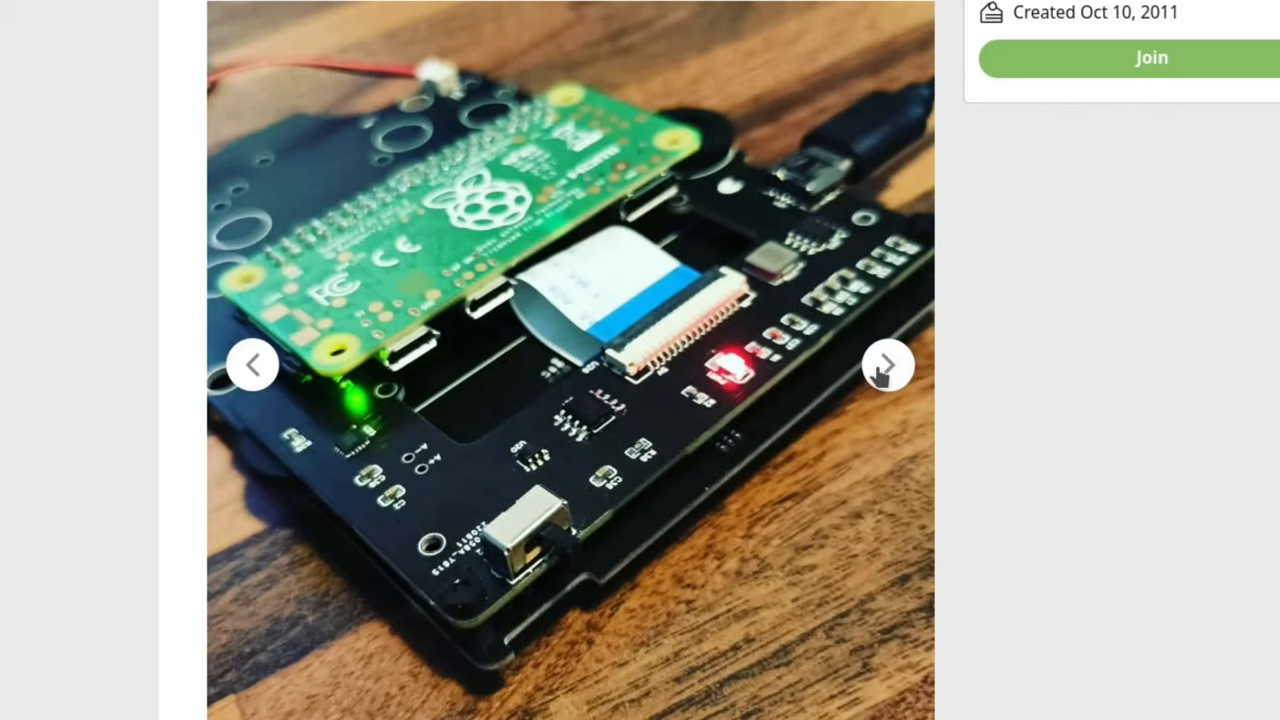
{"action": "left_click", "coordinate": [888, 364]}
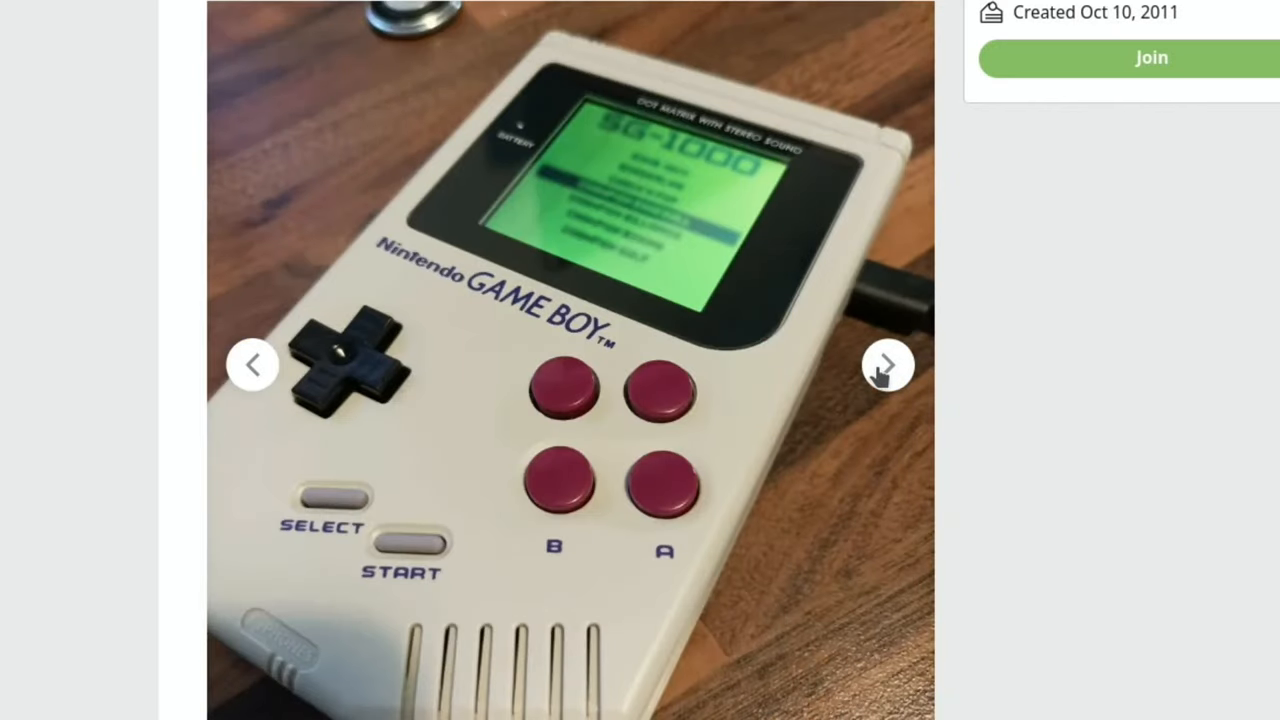
{"action": "left_click", "coordinate": [888, 364]}
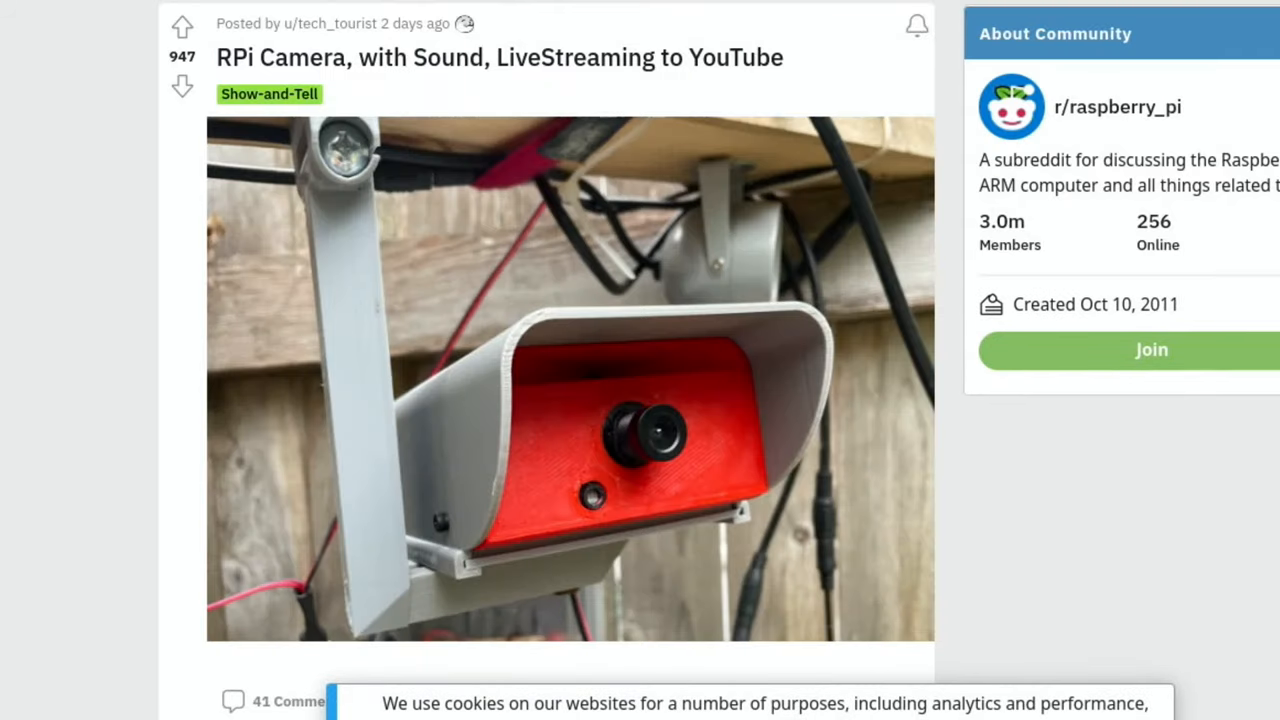
{"action": "mouse_move", "coordinate": [624, 618]}
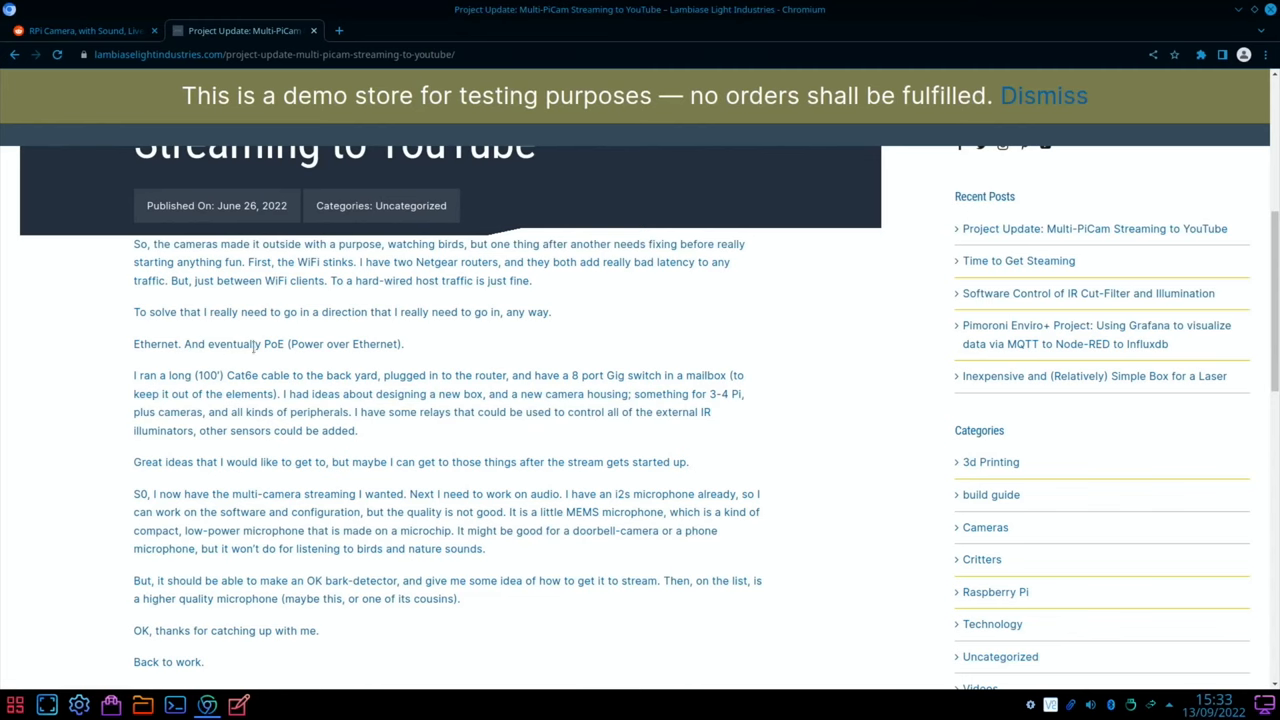
{"action": "mouse_move", "coordinate": [448, 348]}
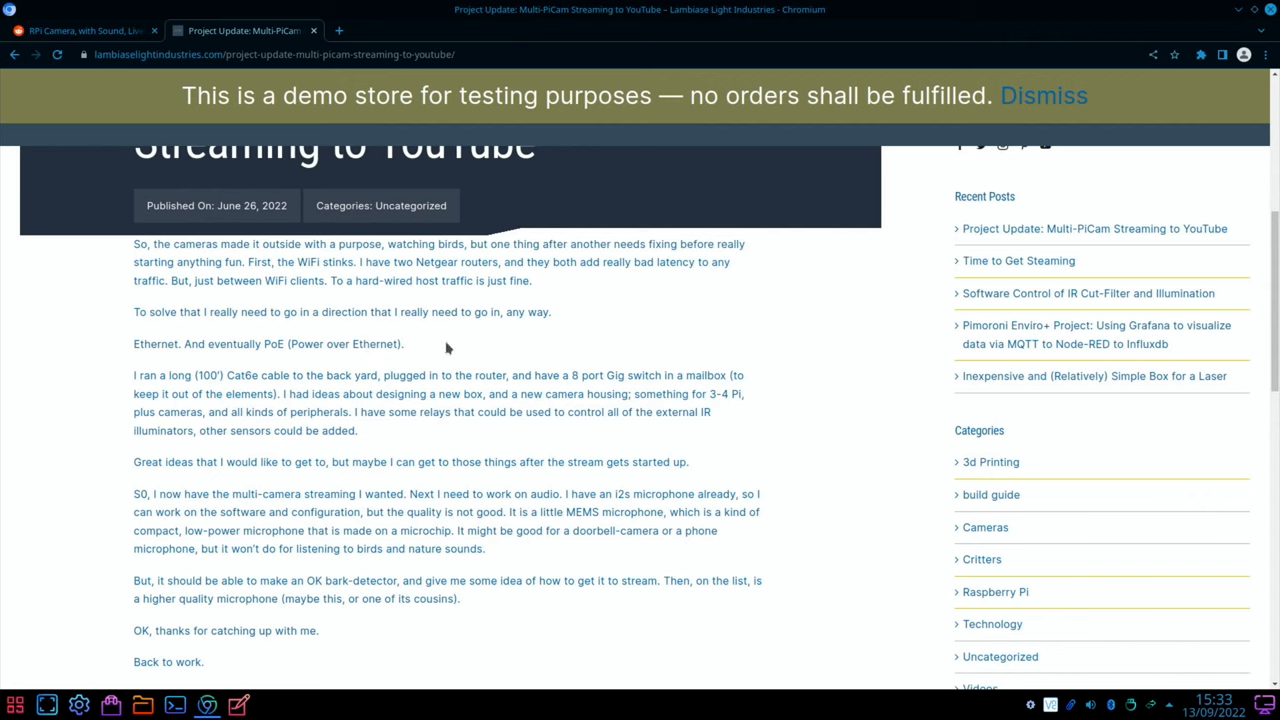
{"action": "mouse_move", "coordinate": [236, 380]}
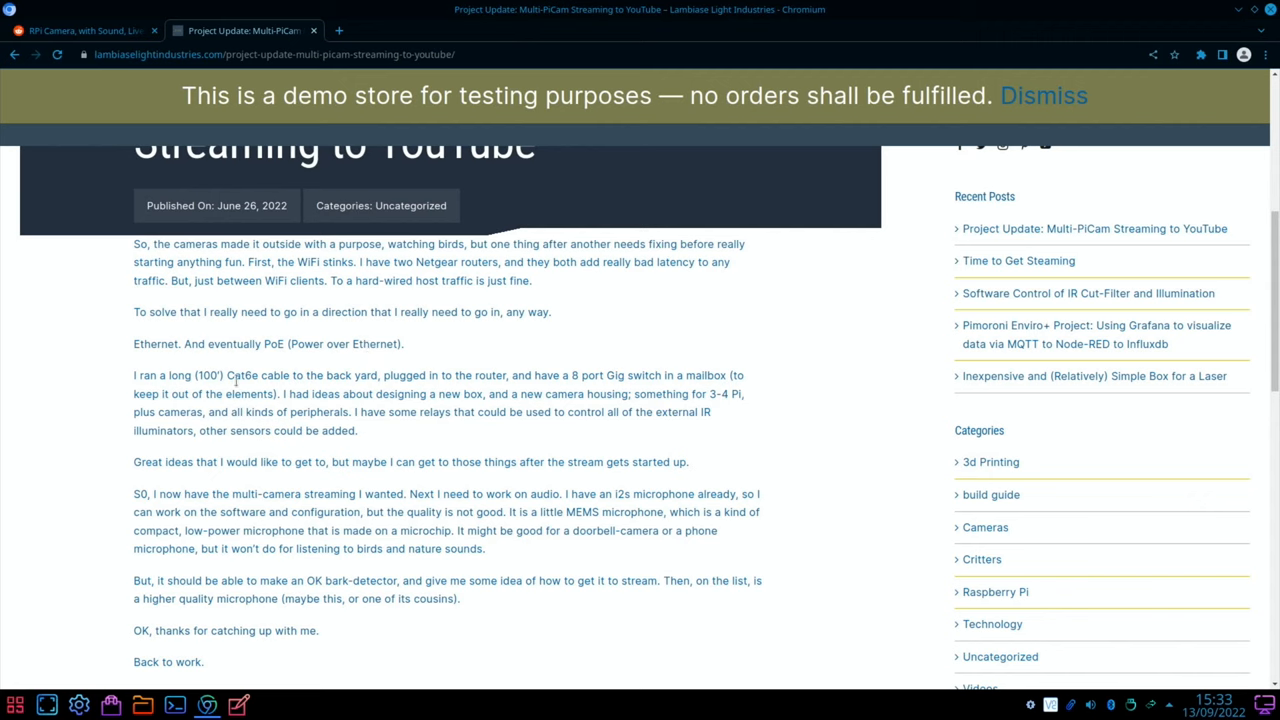
{"action": "mouse_move", "coordinate": [308, 390]}
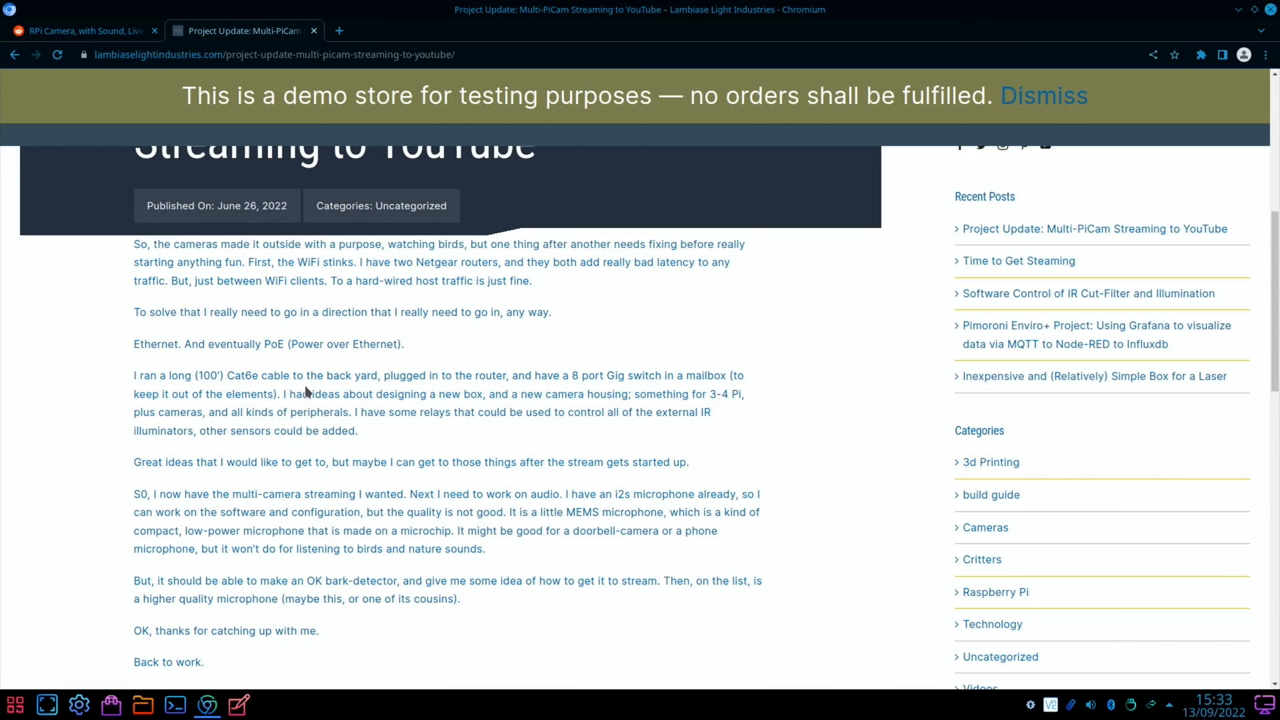
Close the blog write-up and Chromium, then bring up the desktop's installed applications list
{"action": "left_click", "coordinate": [80, 30]}
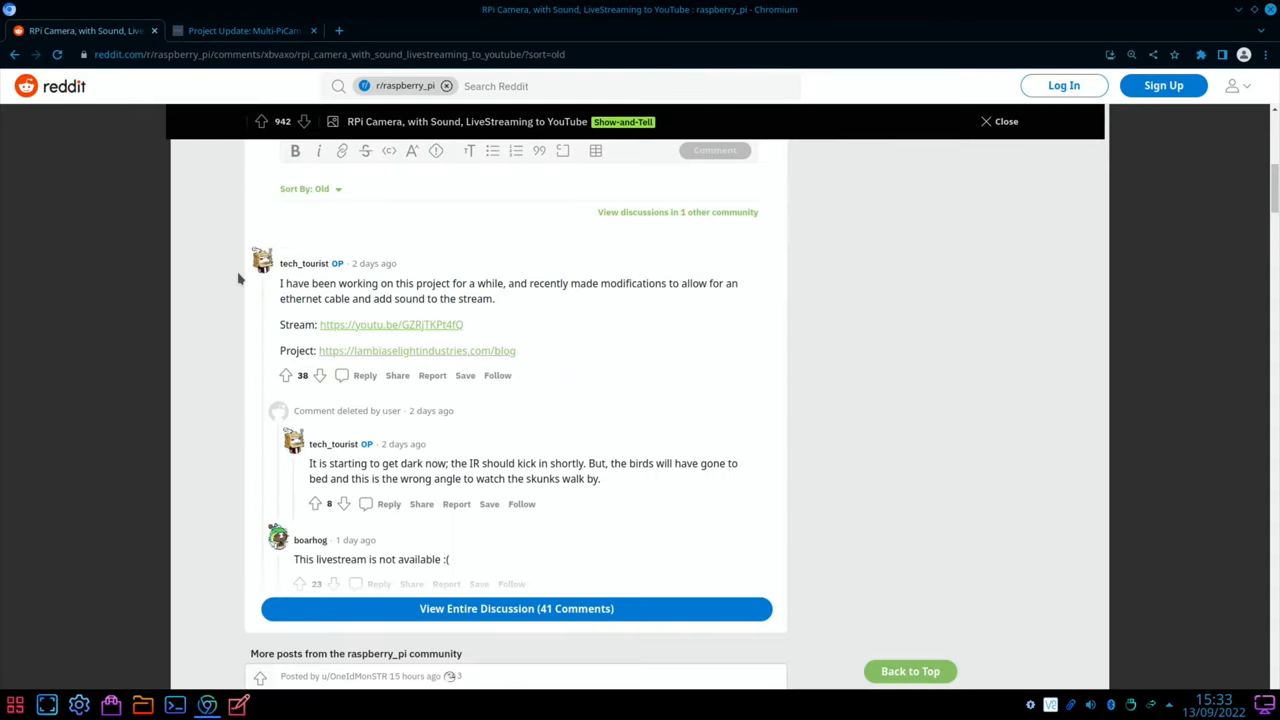
{"action": "left_click", "coordinate": [392, 324]}
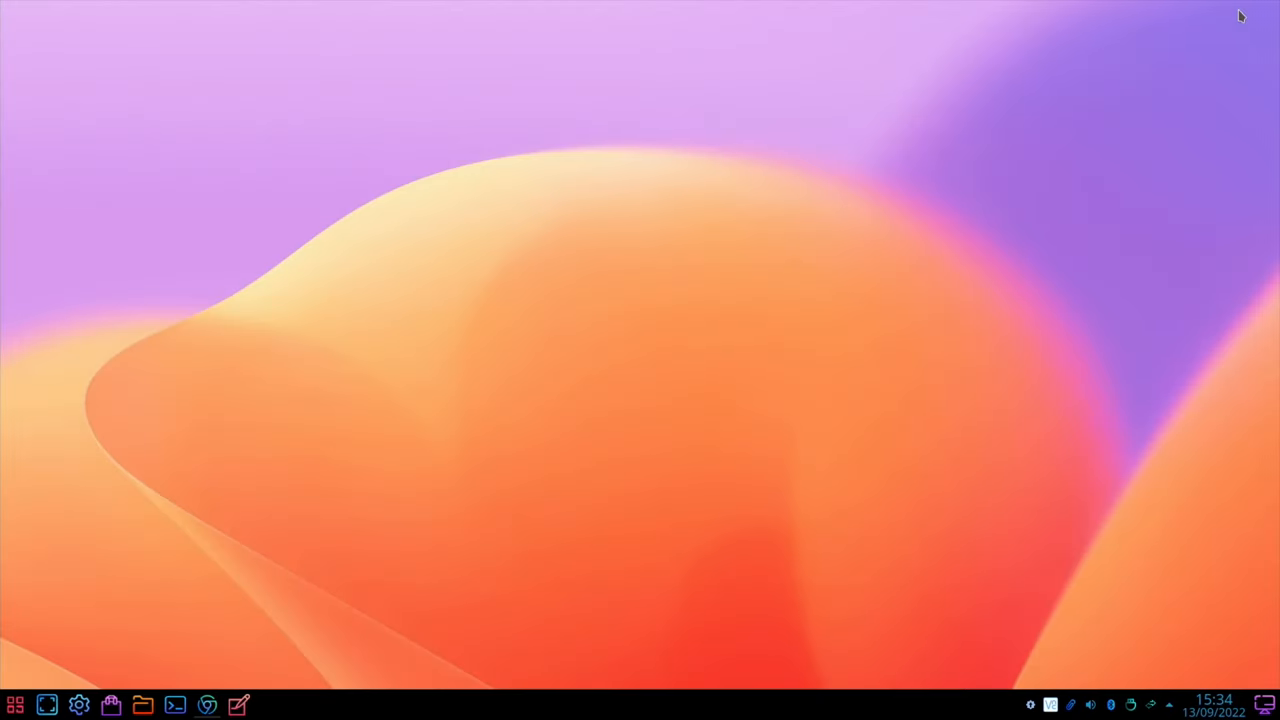
{"action": "left_click", "coordinate": [14, 704]}
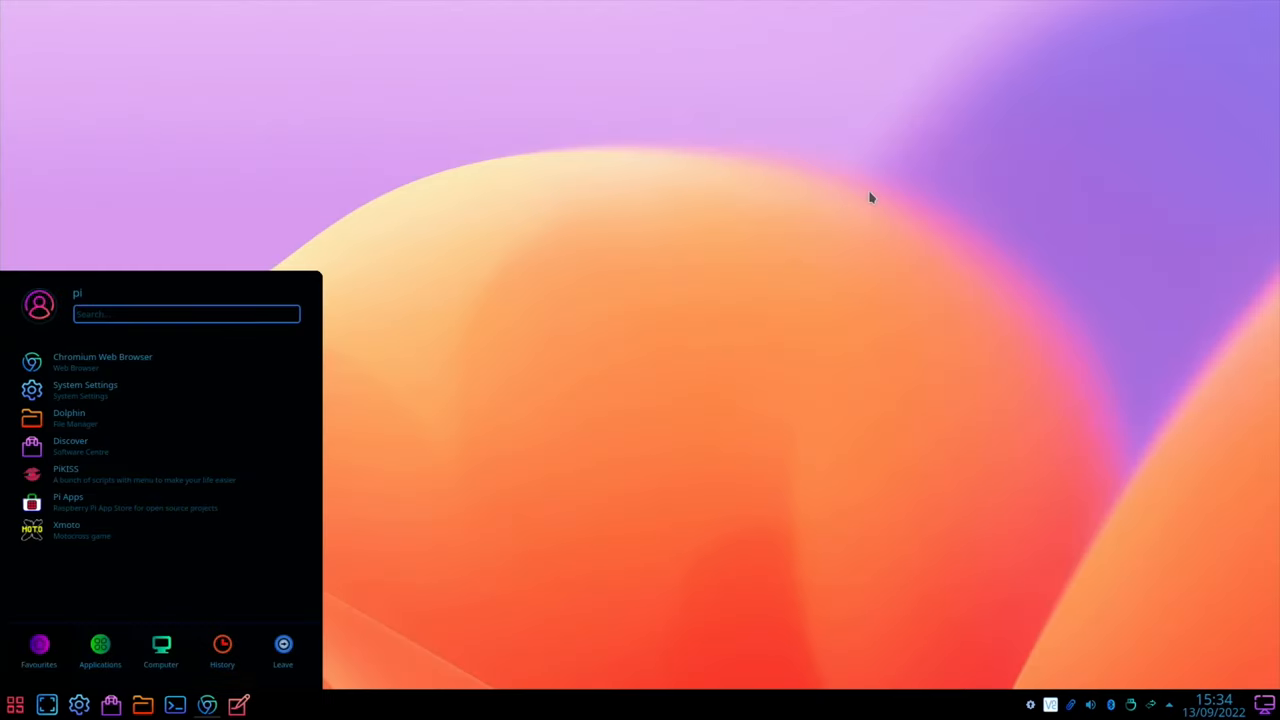